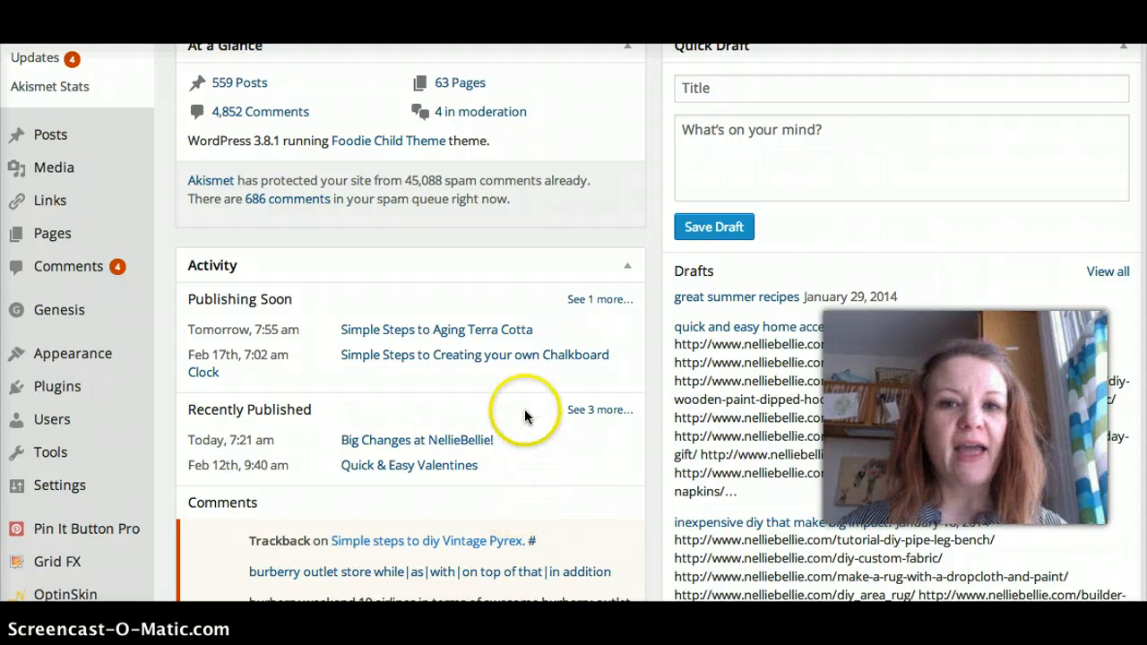
mouse_move(476, 439)
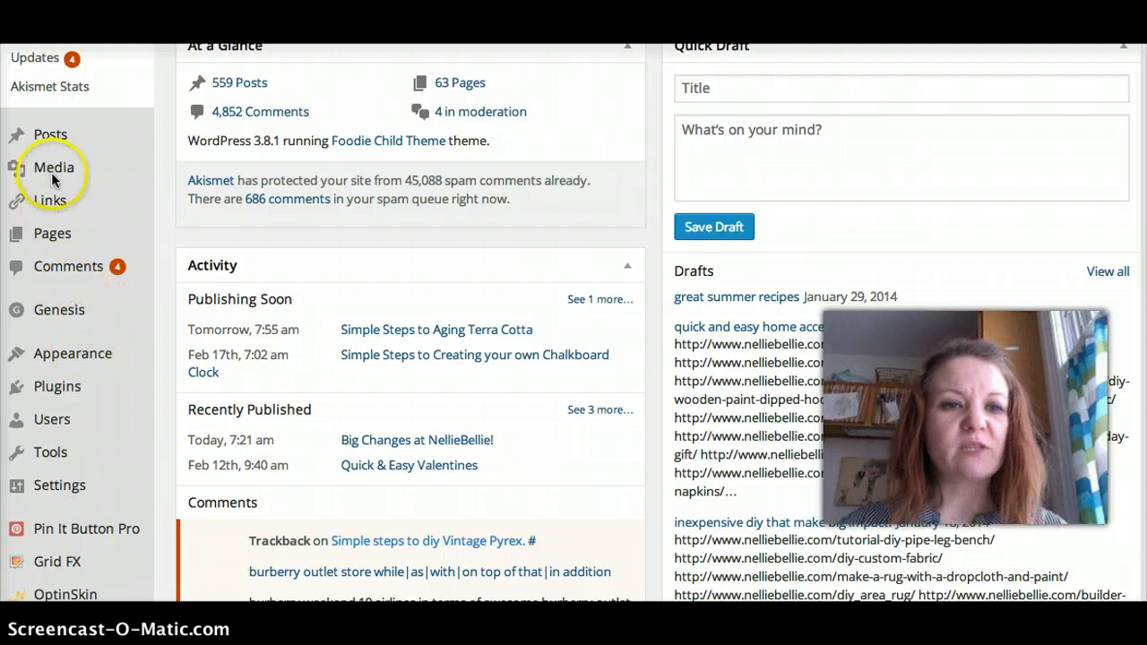
mouse_move(58, 352)
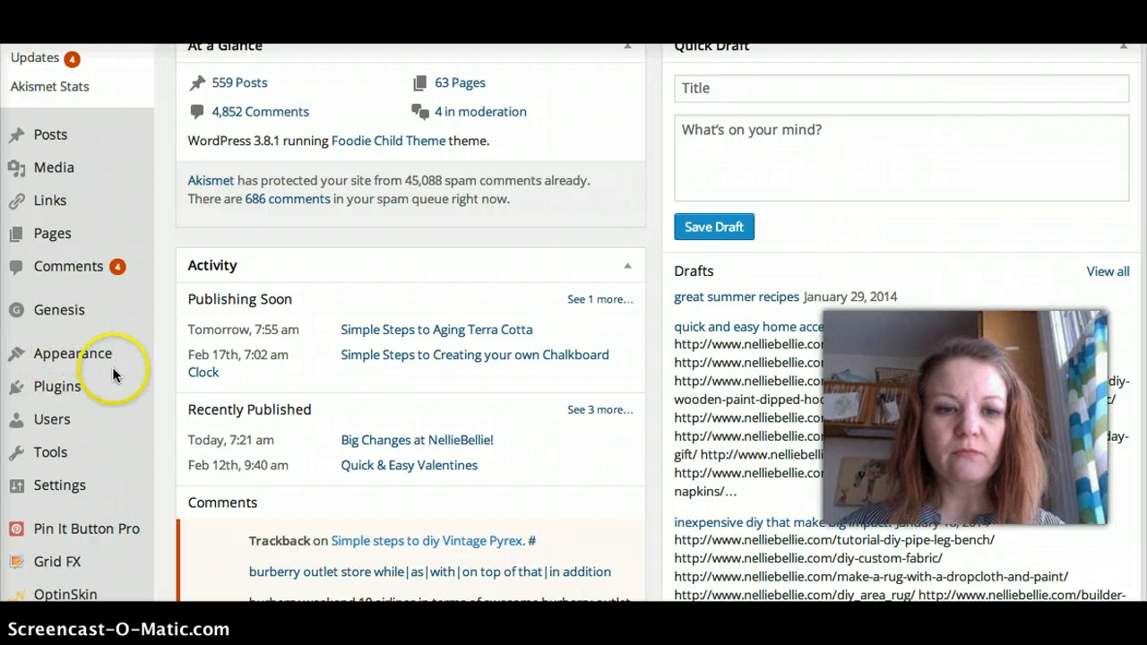
Go to Appearance > Menus to load the sub nav menu in the editor.
left_click(71, 353)
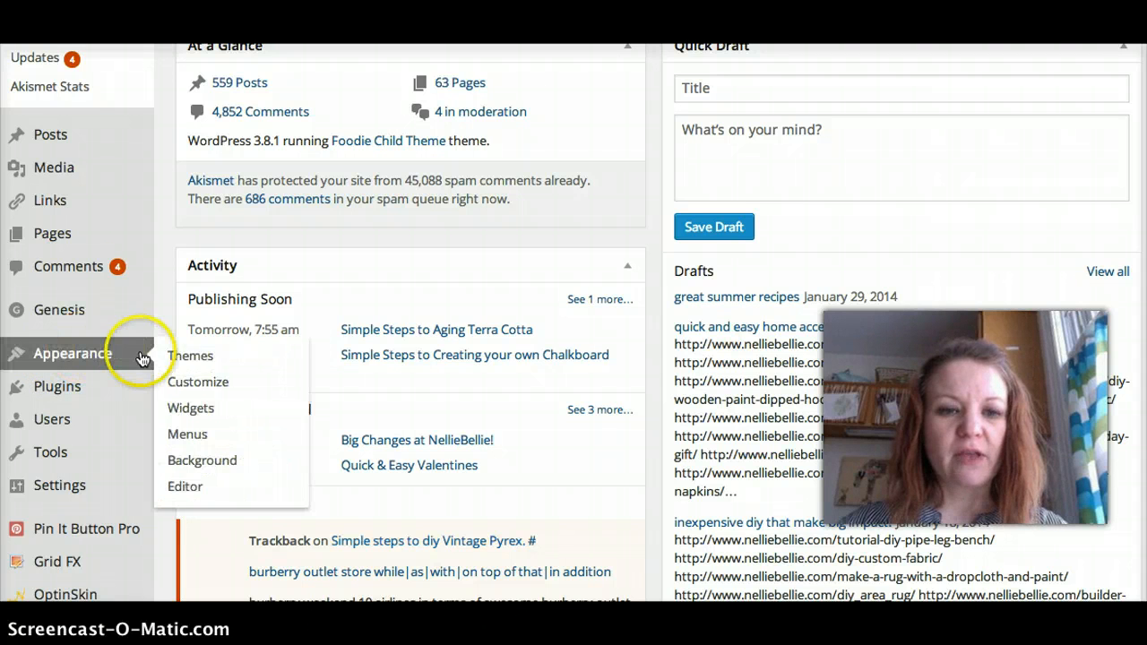
mouse_move(186, 351)
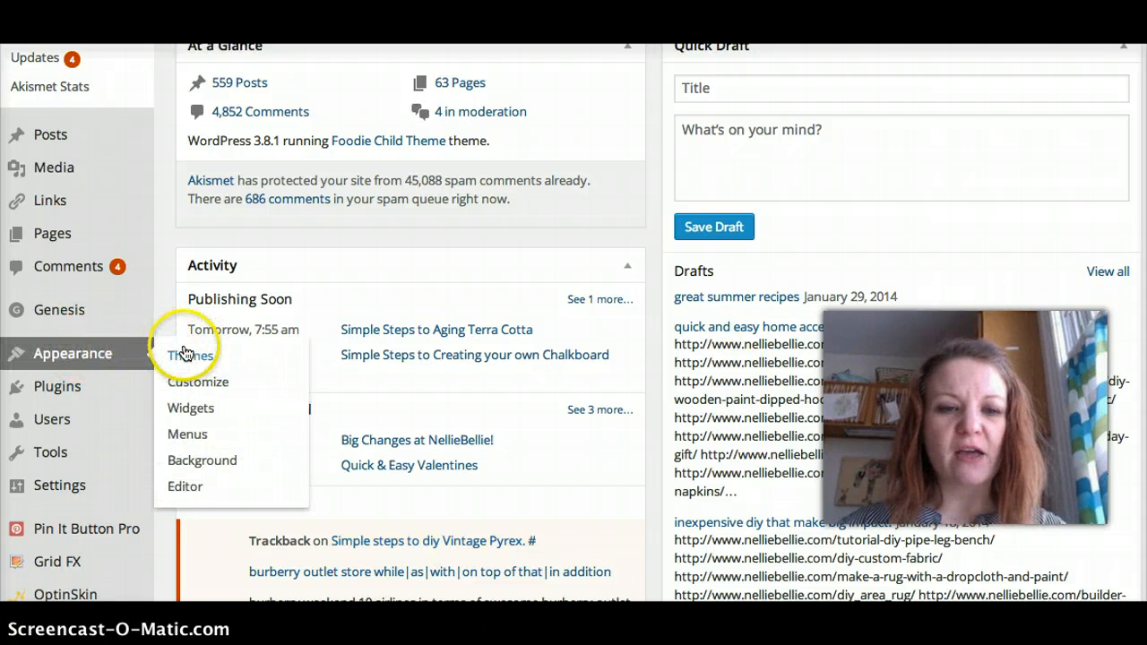
mouse_move(187, 439)
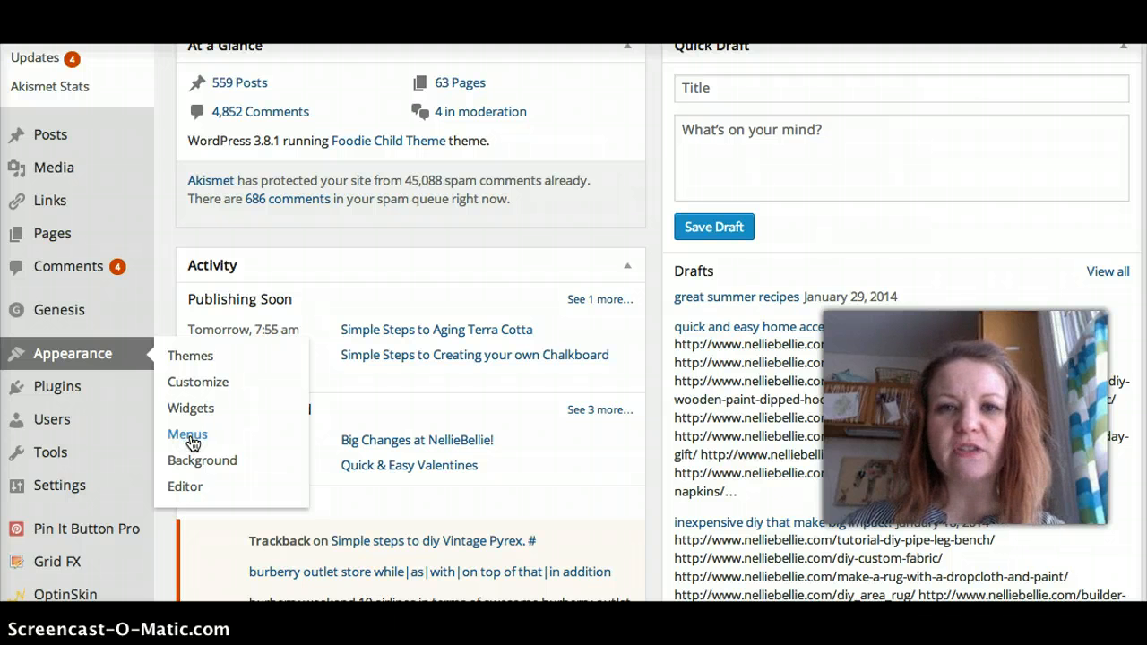
left_click(187, 434)
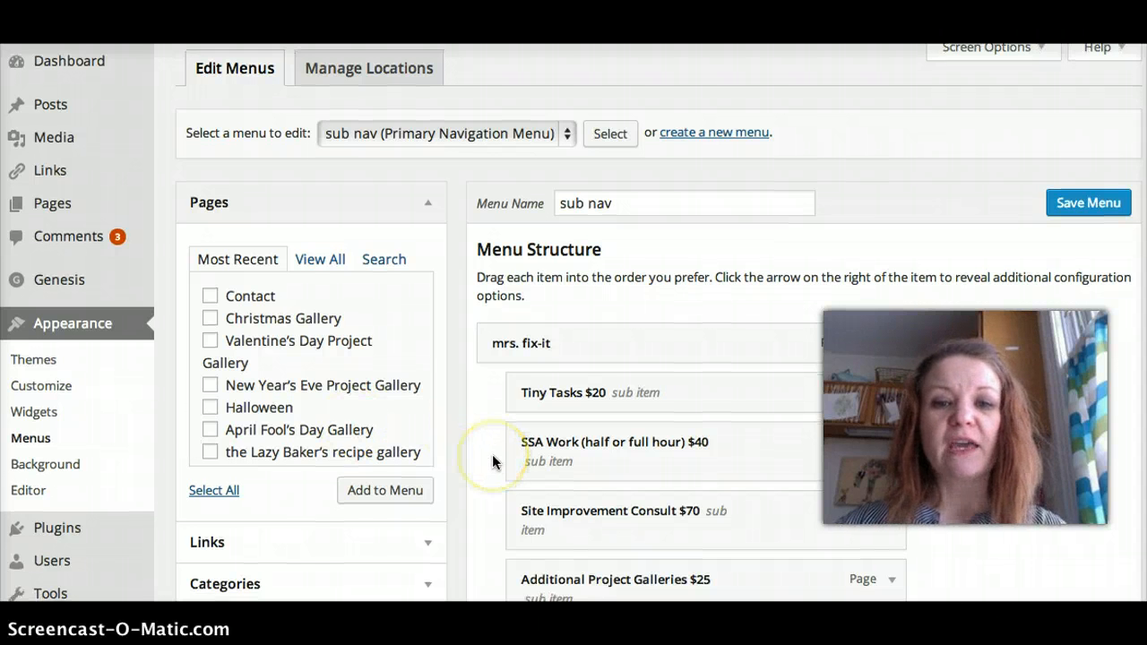
scroll("down", 3)
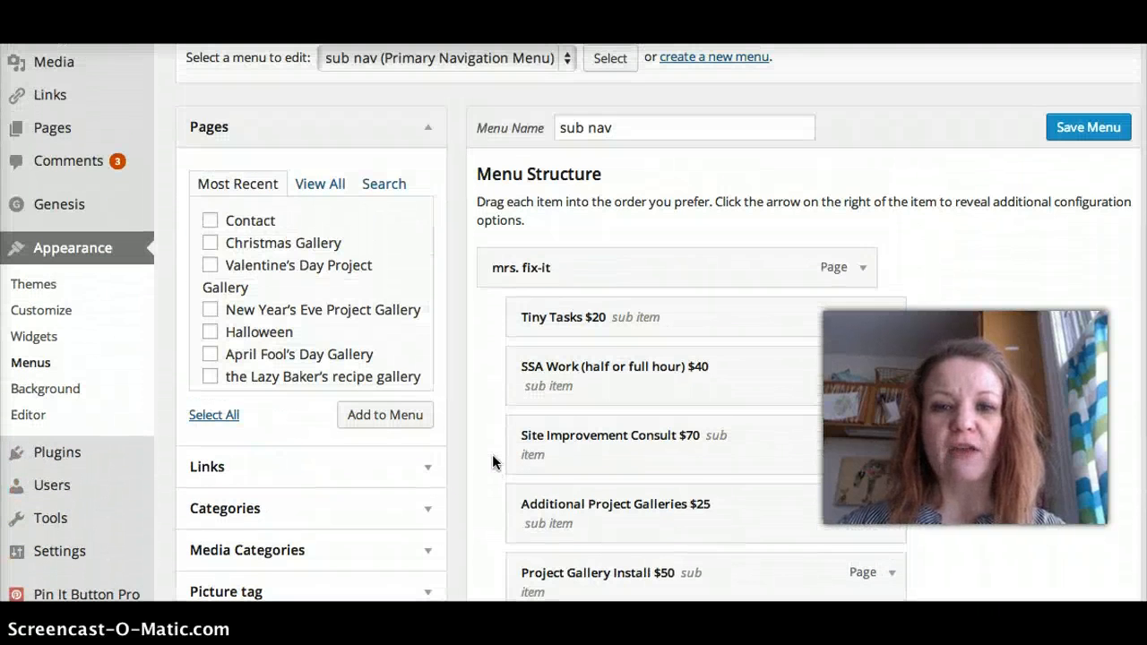
mouse_move(484, 272)
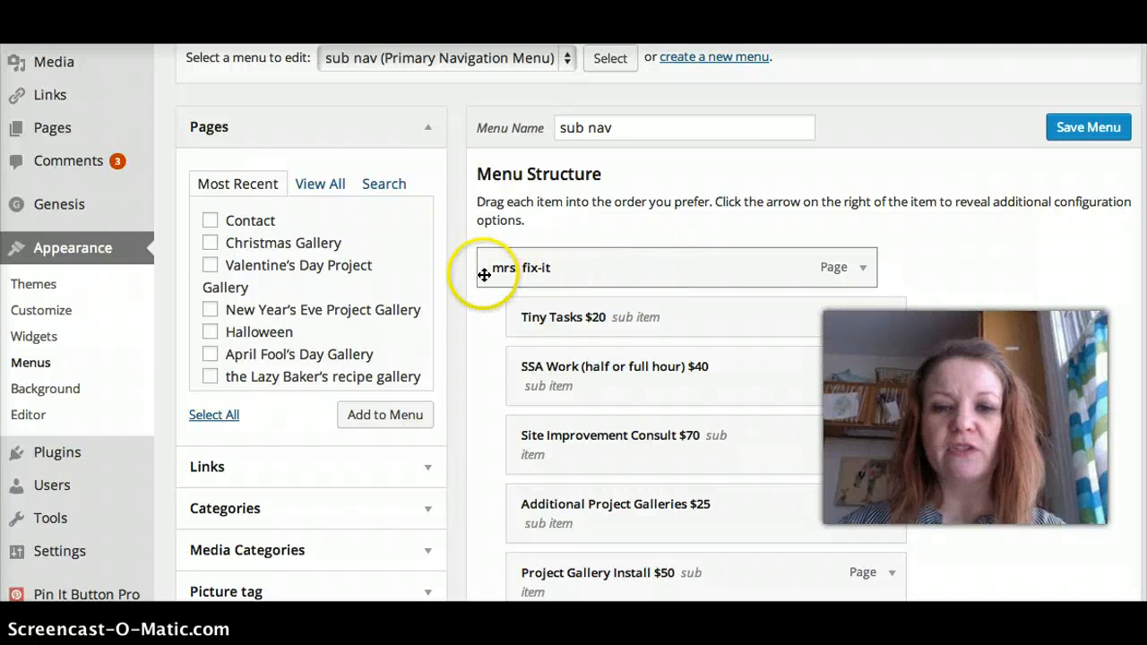
scroll("down", 3)
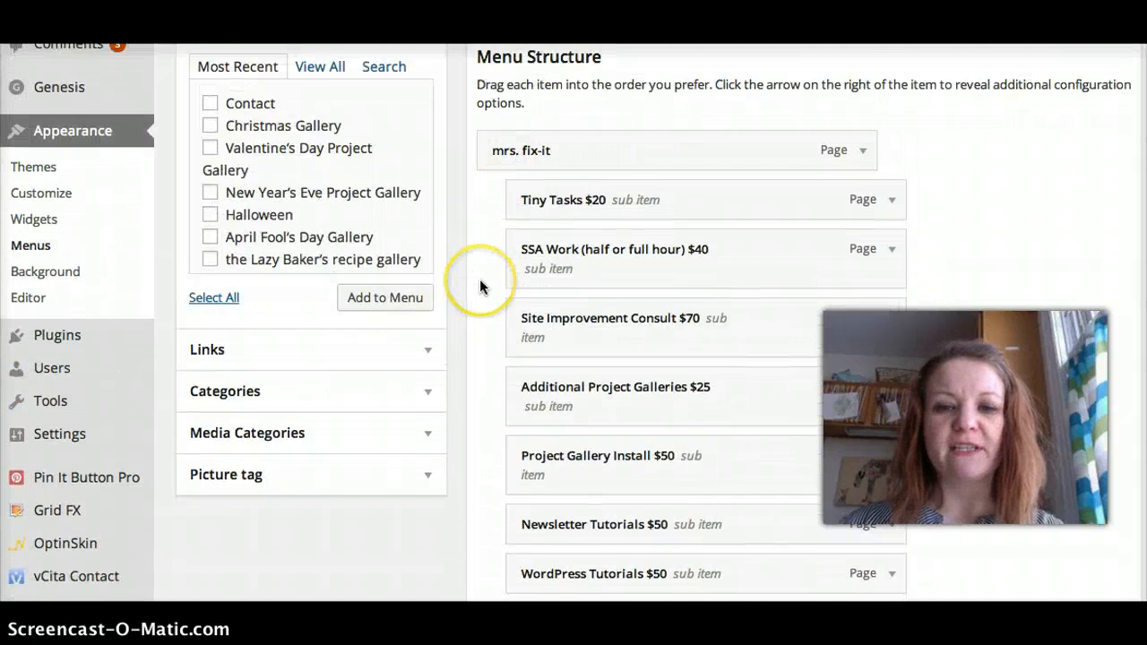
scroll("down", 3)
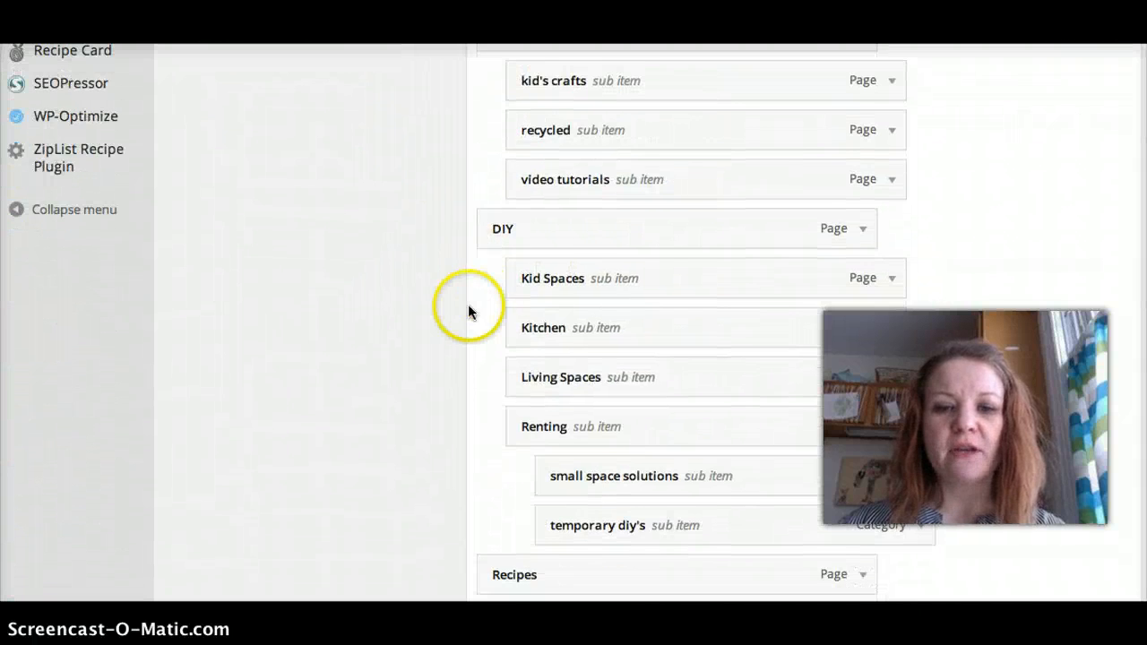
scroll("down", 3)
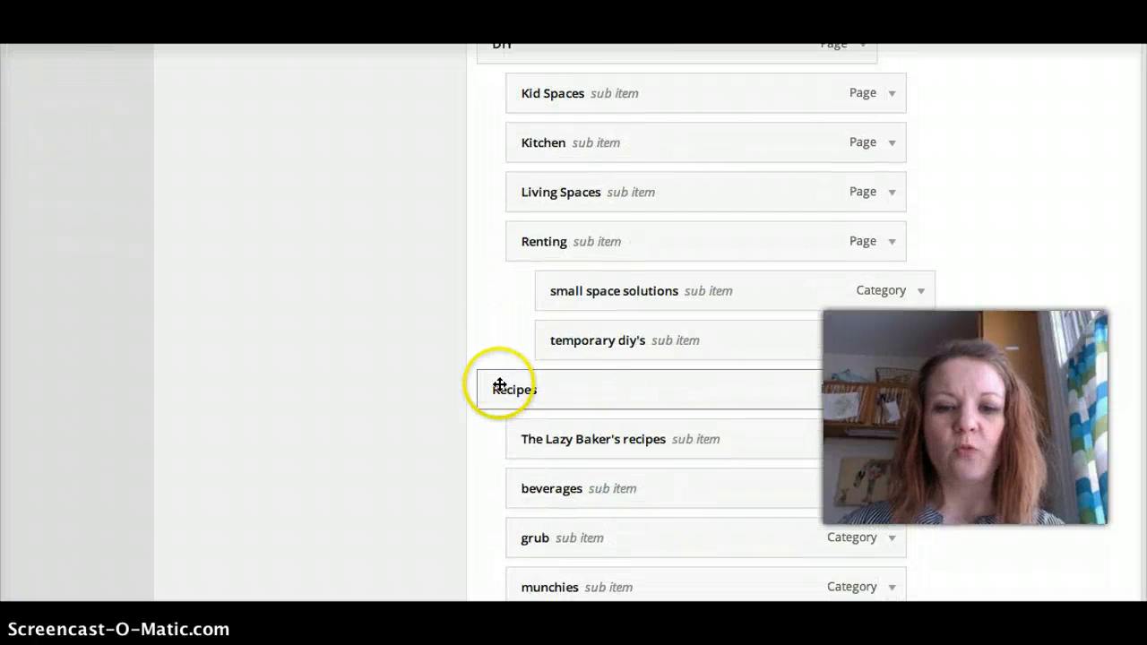
scroll("down", 3)
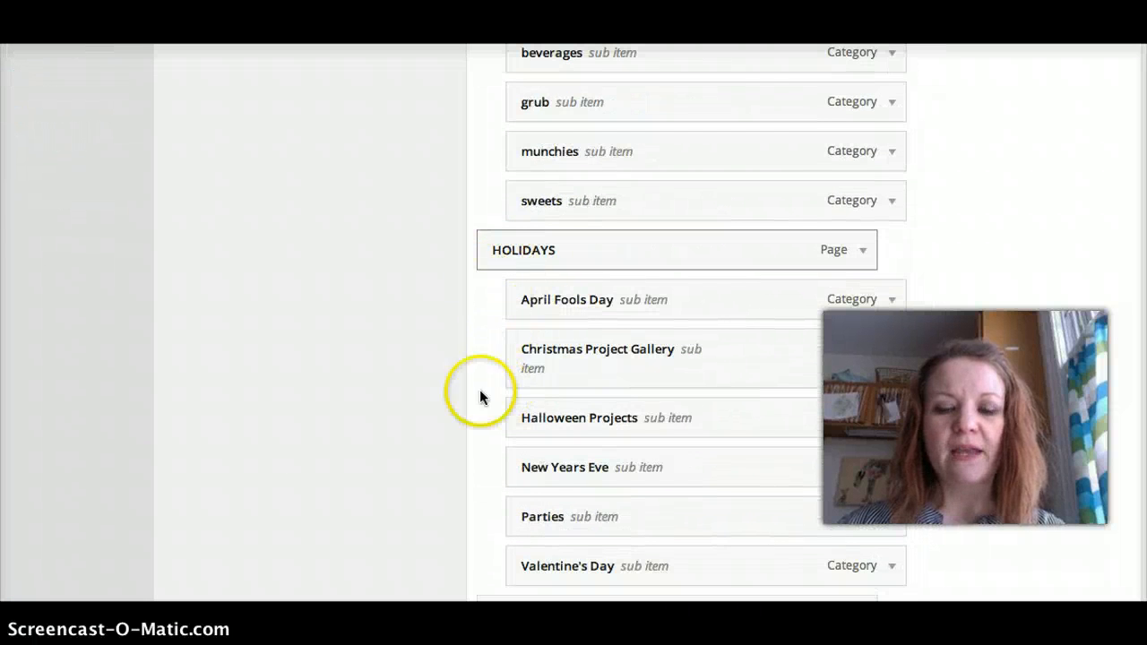
scroll("down", 3)
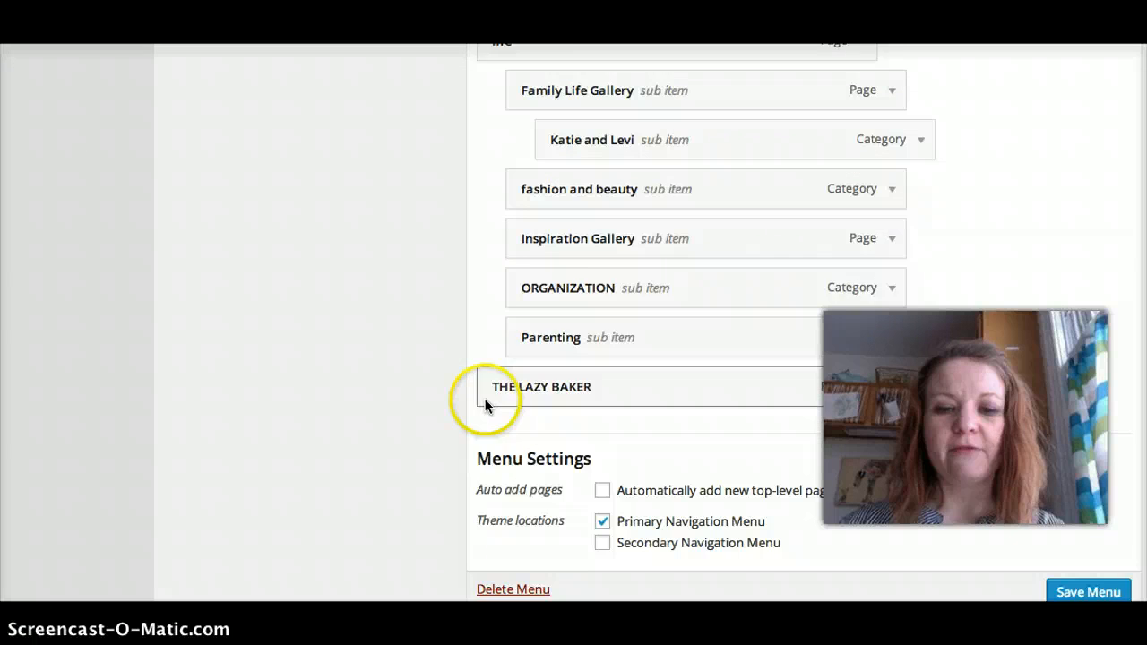
scroll("down", 3)
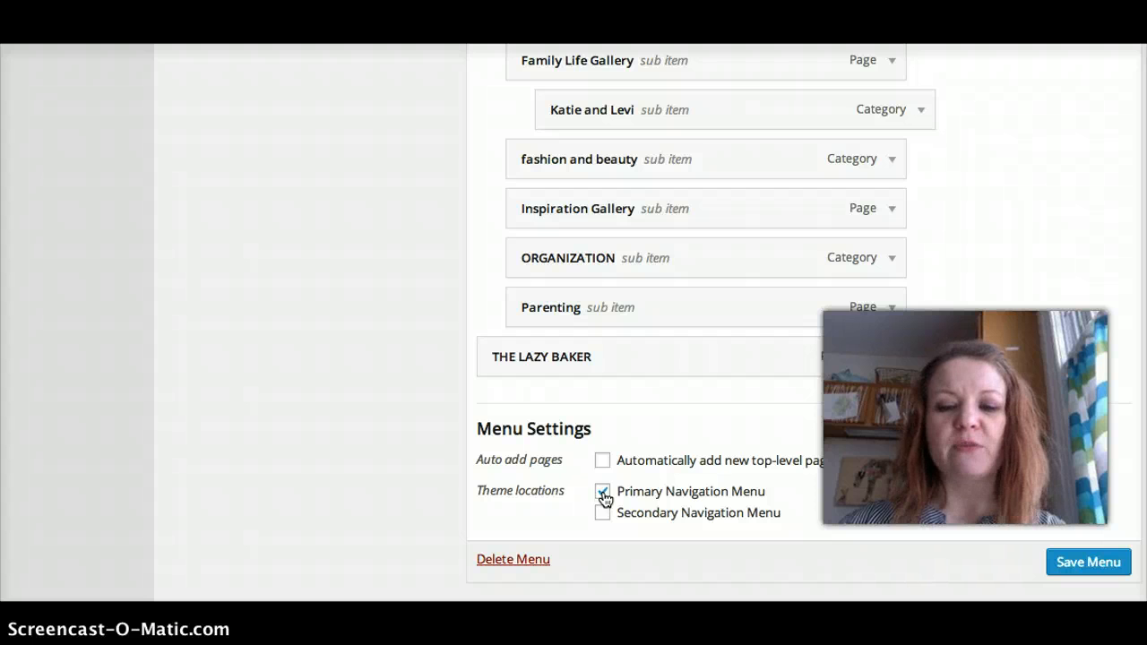
left_click(602, 491)
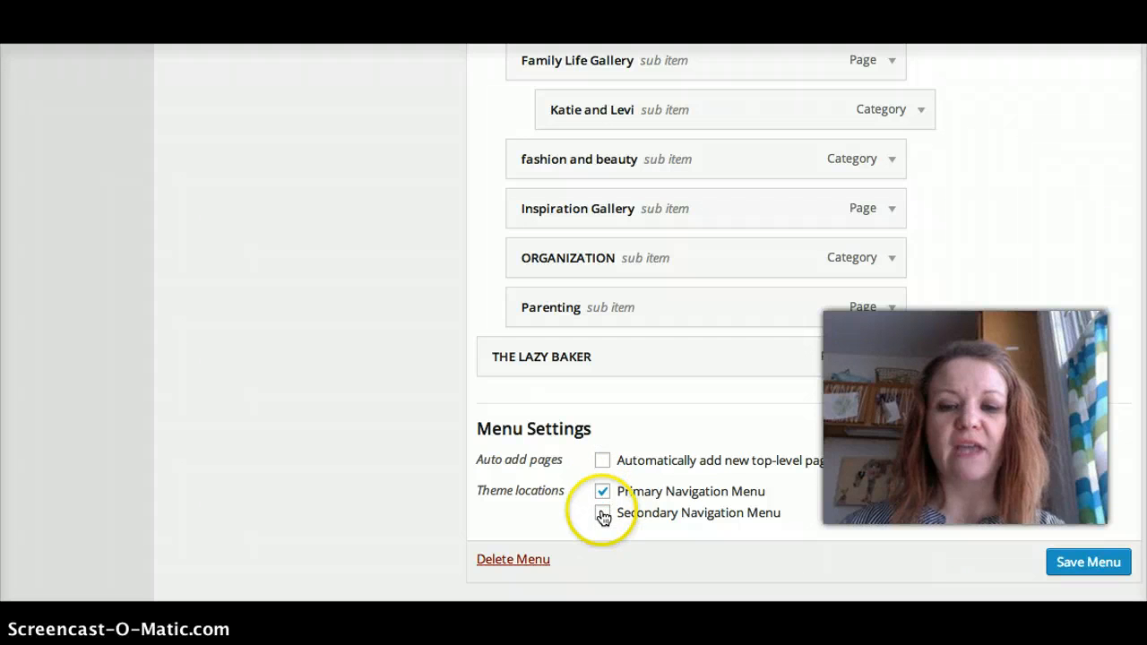
left_click(602, 512)
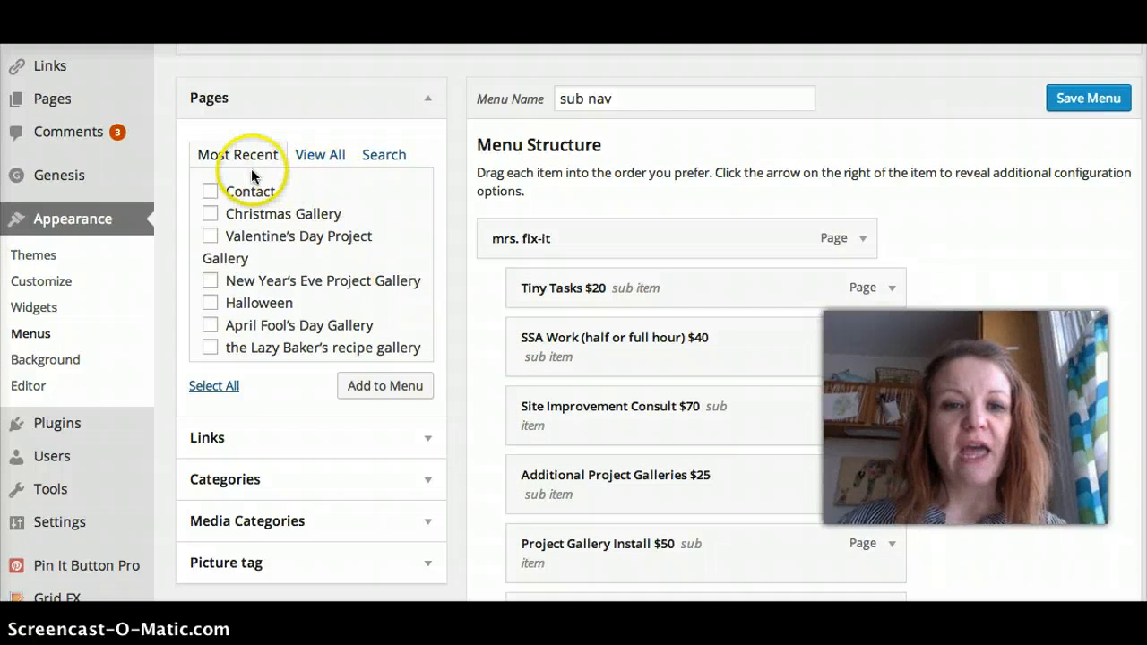
mouse_move(258, 340)
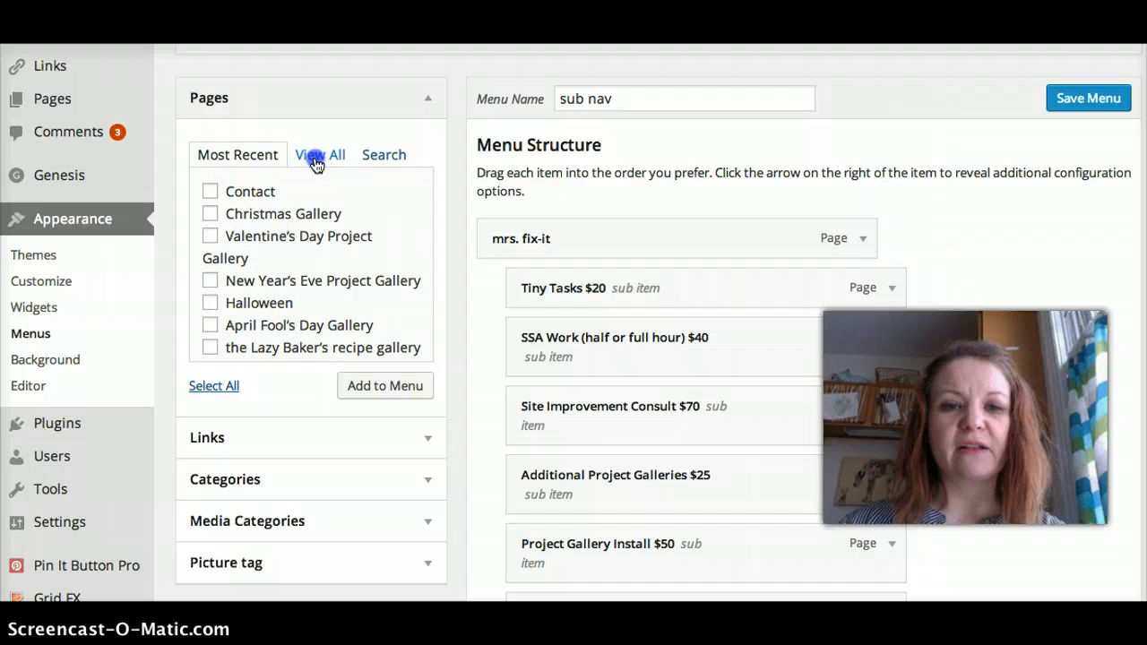
From the full Pages list, tick Recipe Gallery and add it to the sub nav menu.
left_click(319, 154)
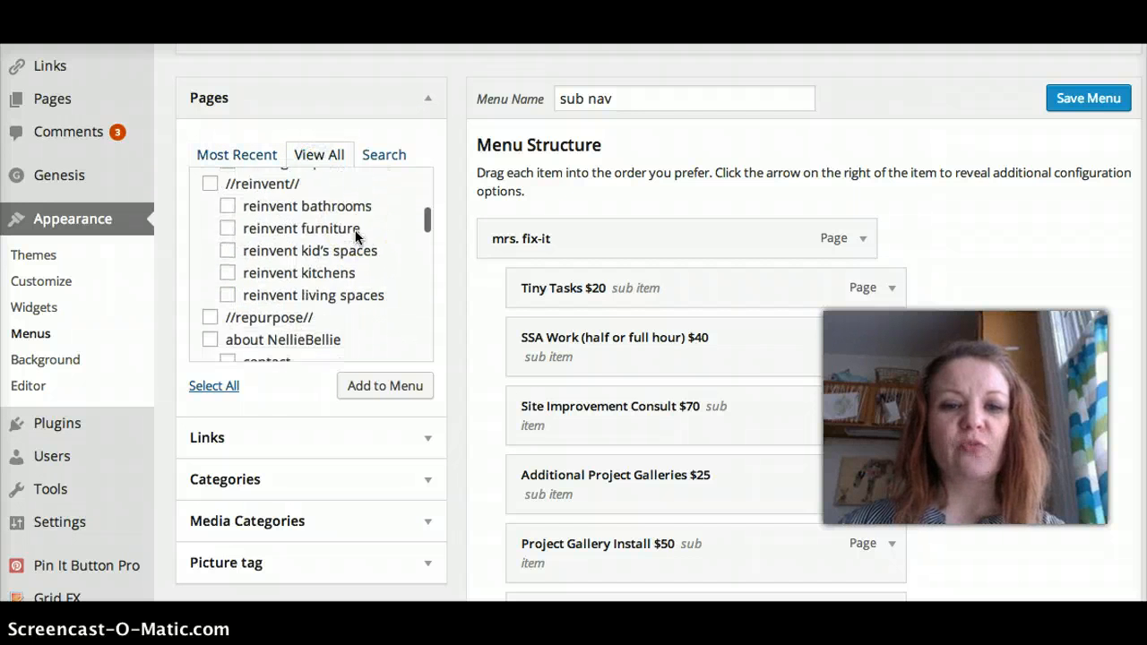
scroll("down", 3)
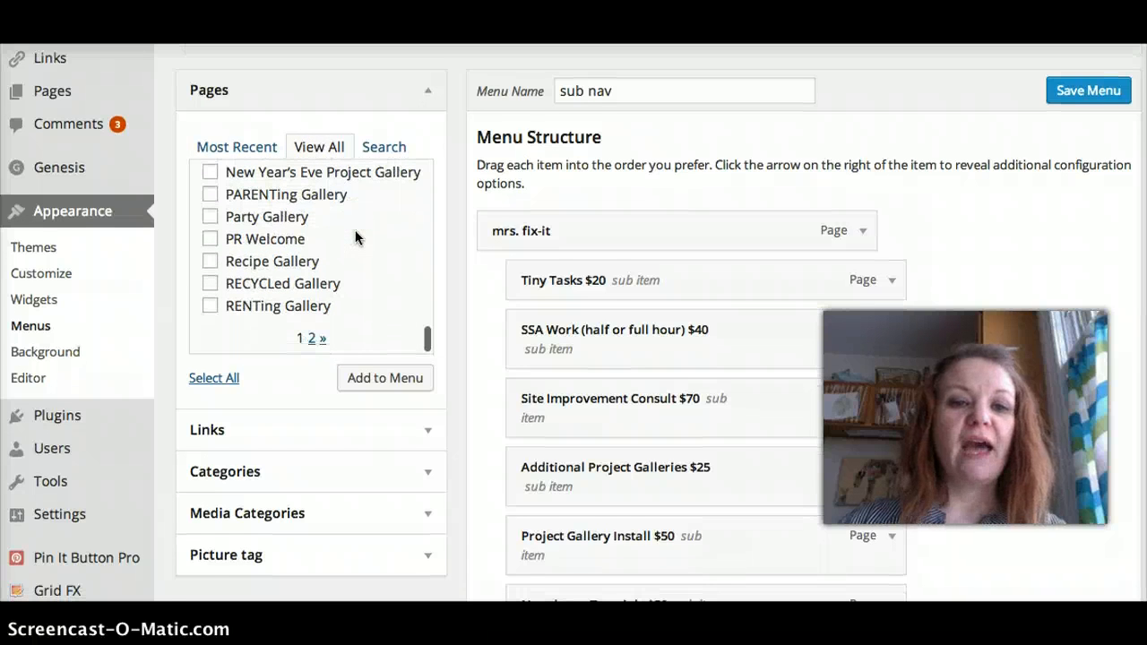
left_click(210, 261)
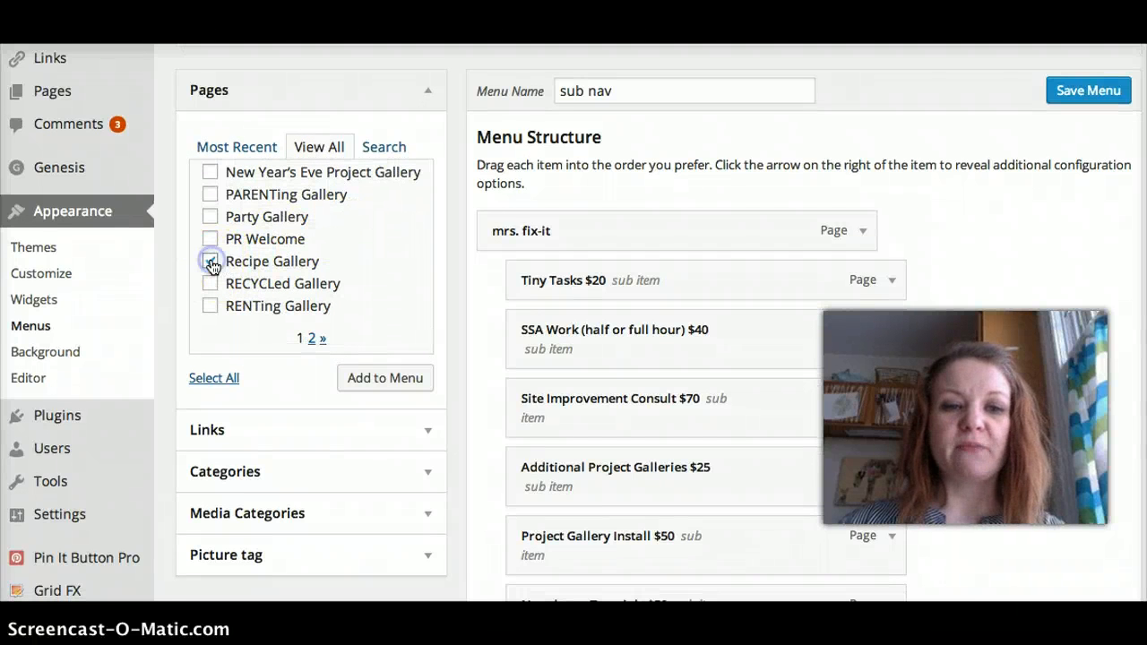
left_click(209, 262)
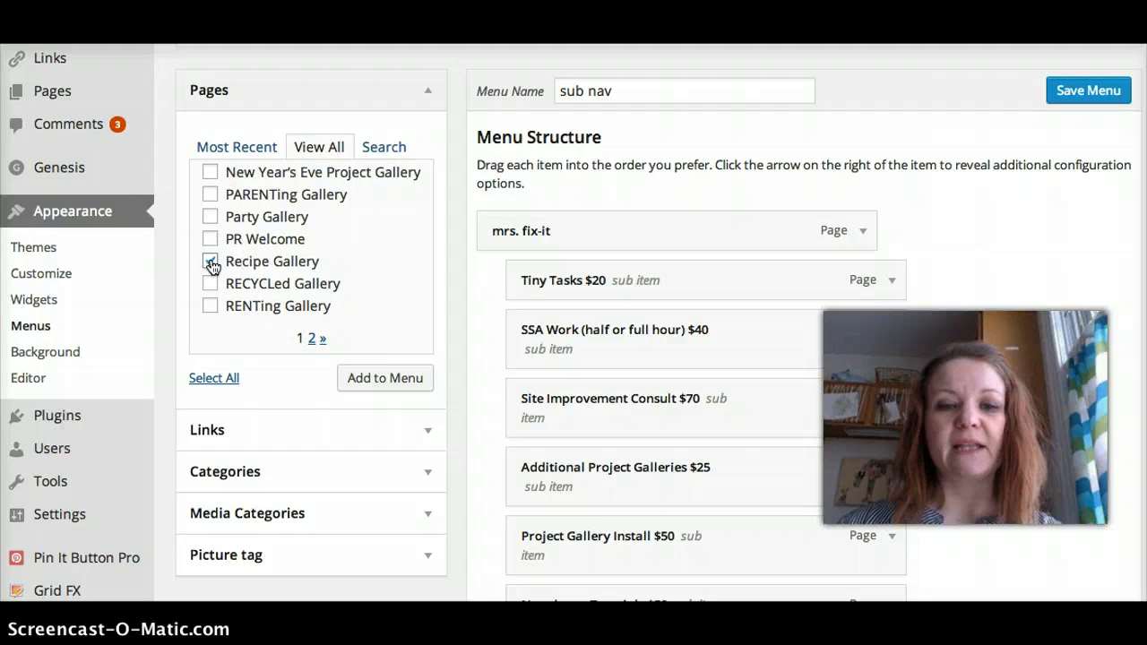
left_click(210, 262)
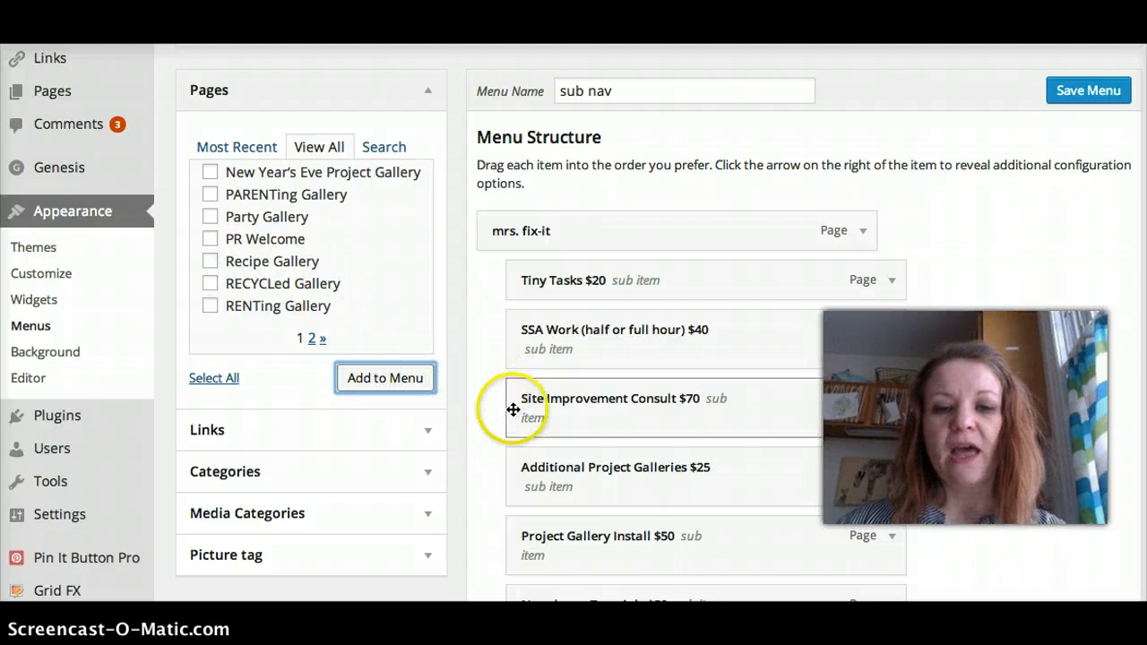
Nest Recipe Gallery under Recipes, above The Lazy Baker's recipes, and save the menu.
scroll("down", 3)
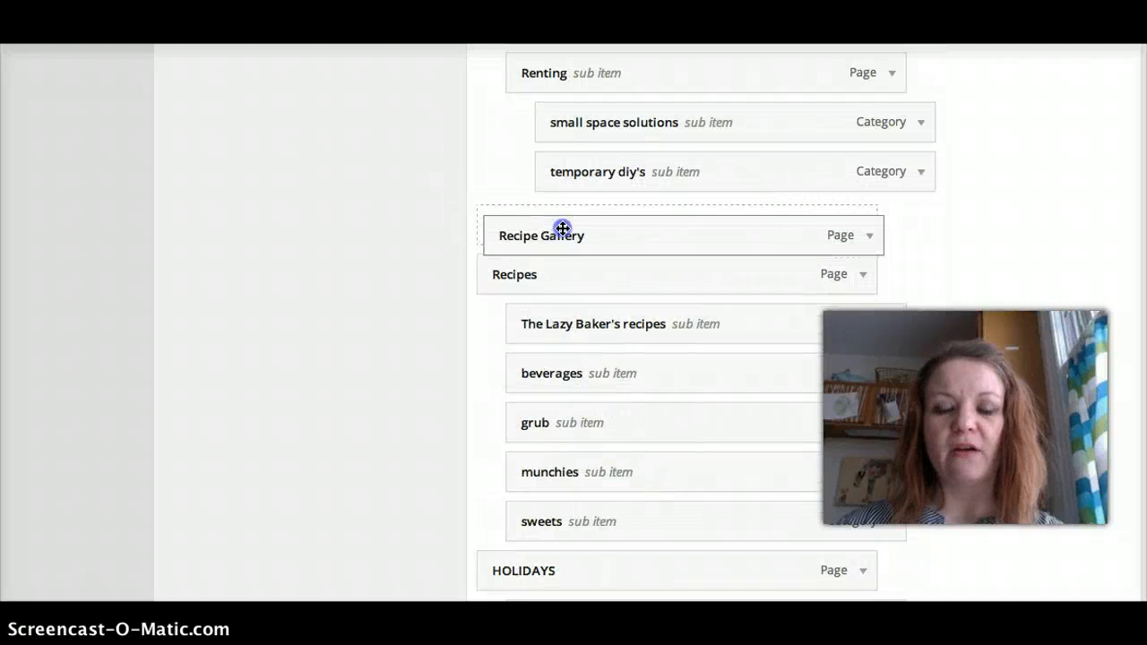
left_click_drag(563, 235, 548, 272)
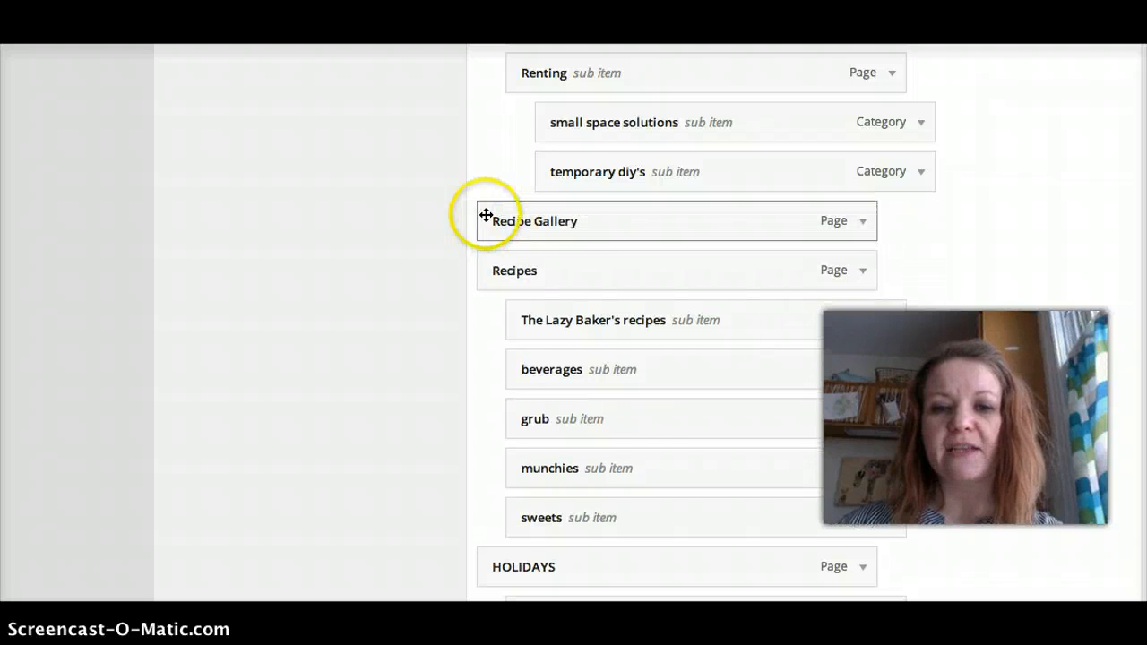
mouse_move(477, 266)
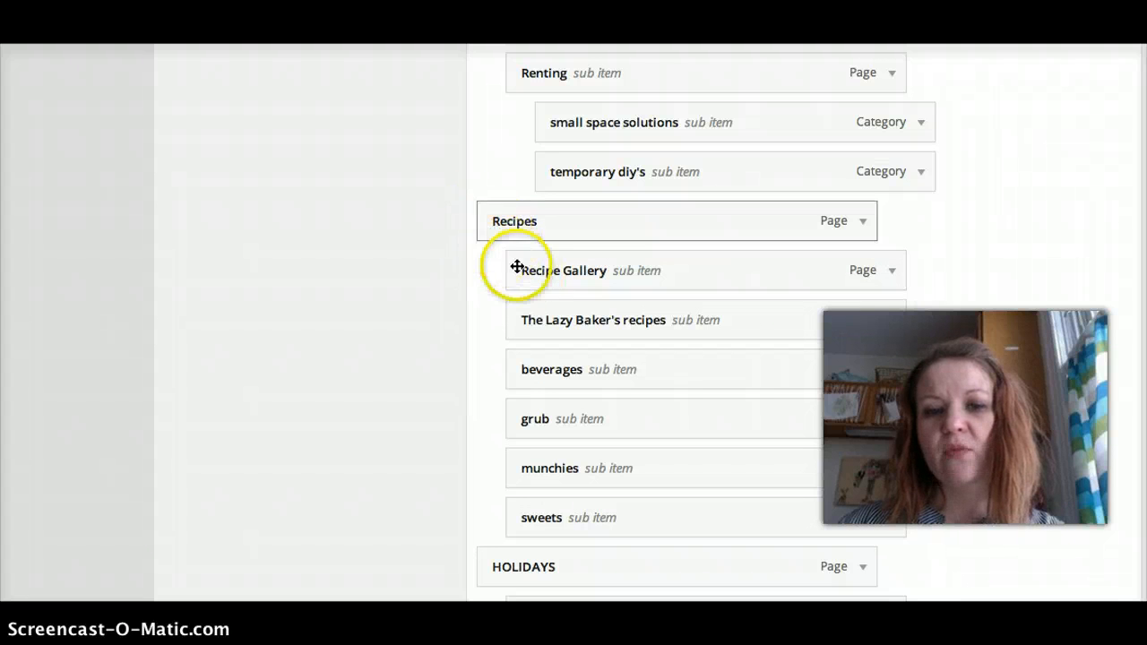
mouse_move(527, 274)
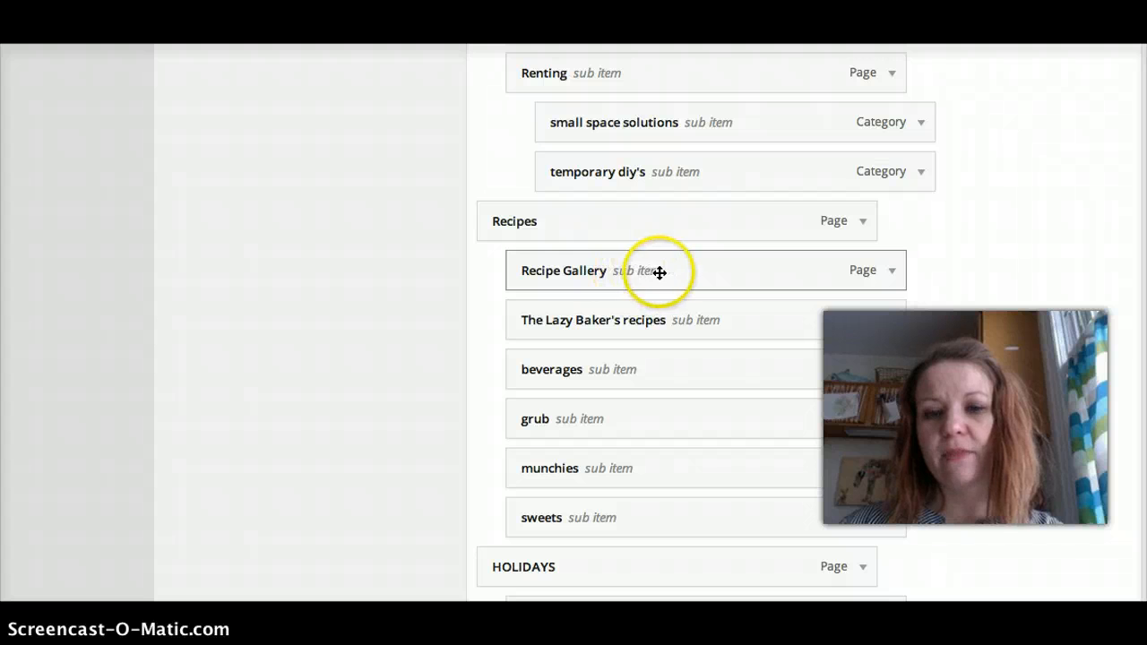
scroll("down", 3)
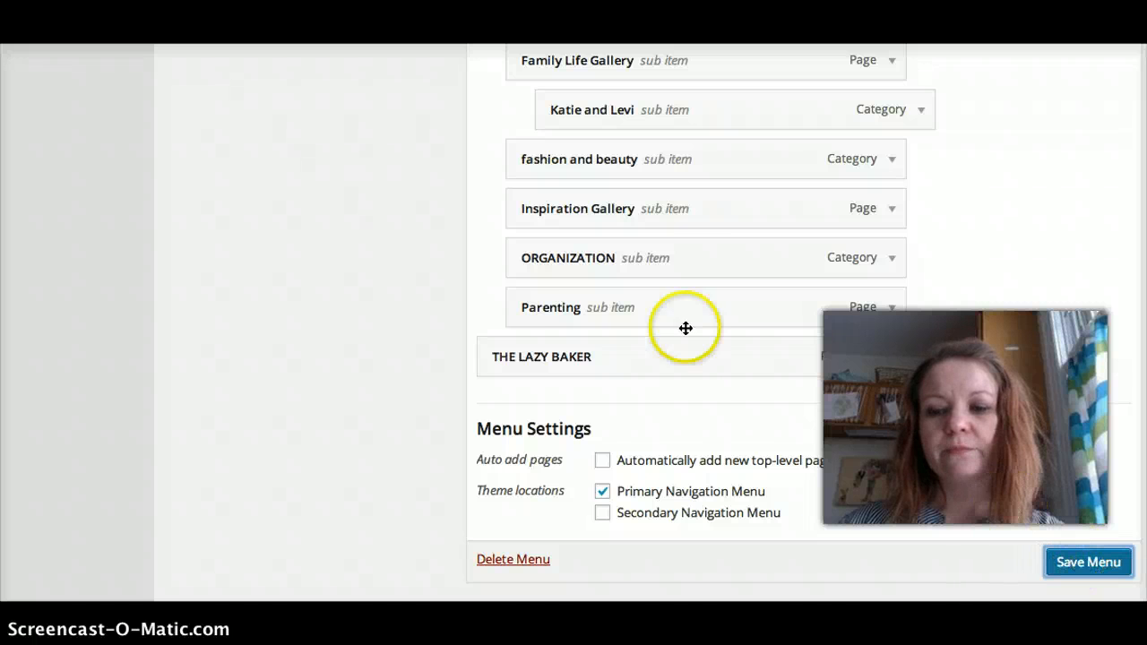
mouse_move(402, 286)
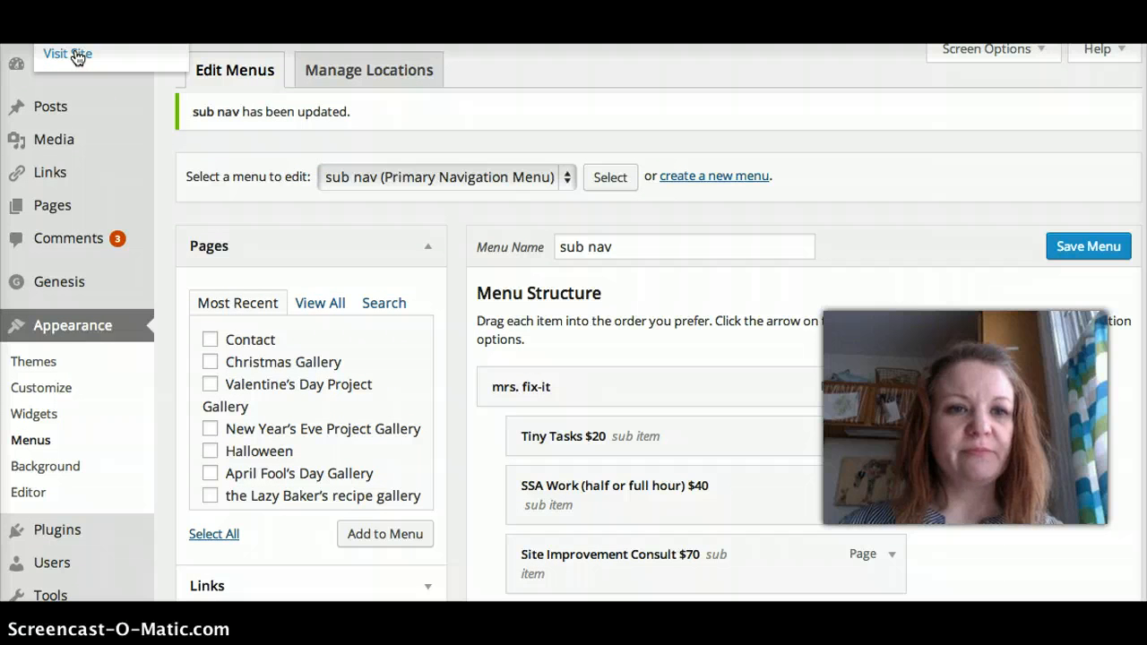
Visit the live NellieBellie blog and check Recipe Gallery listed first in the recipes dropdown.
right_click(68, 54)
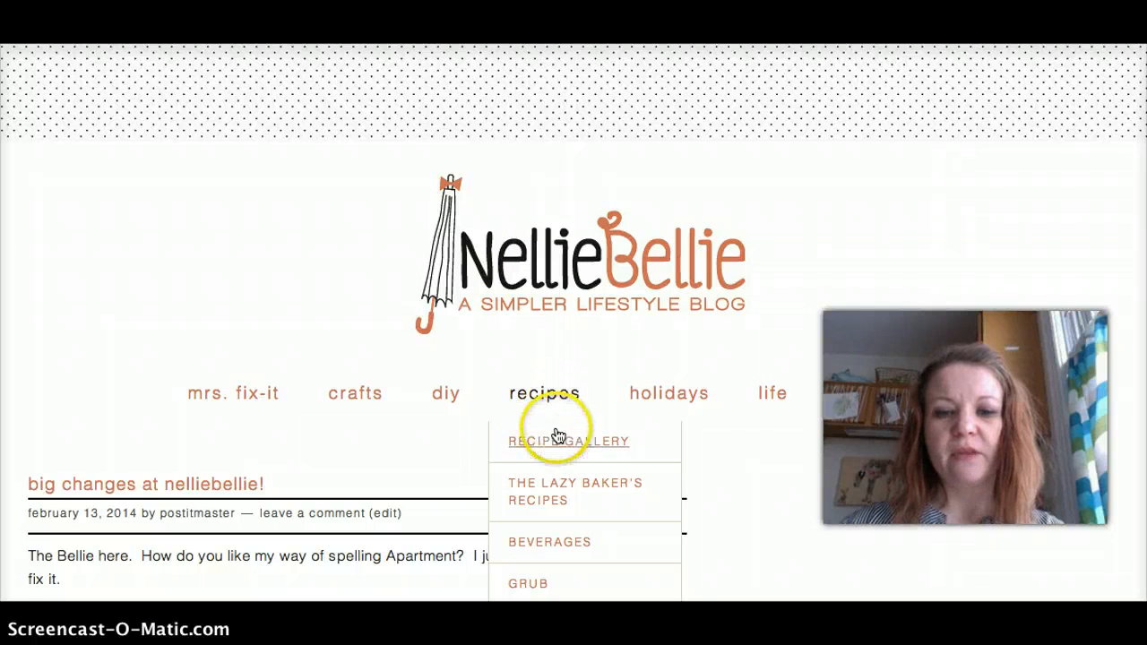
scroll("down", 3)
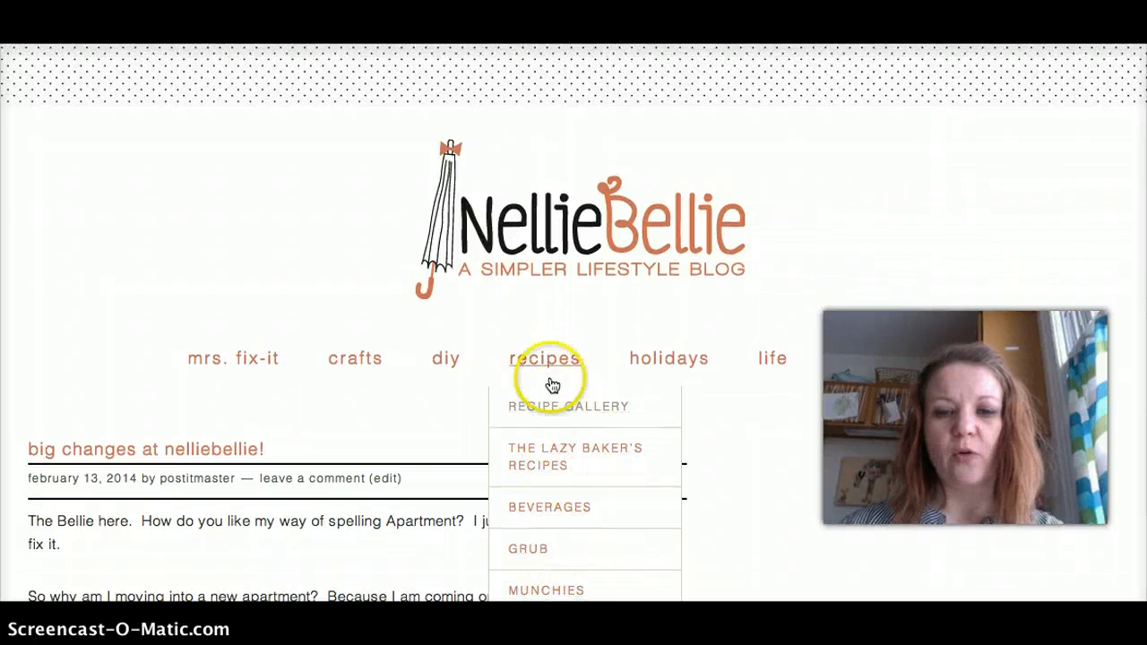
mouse_move(445, 359)
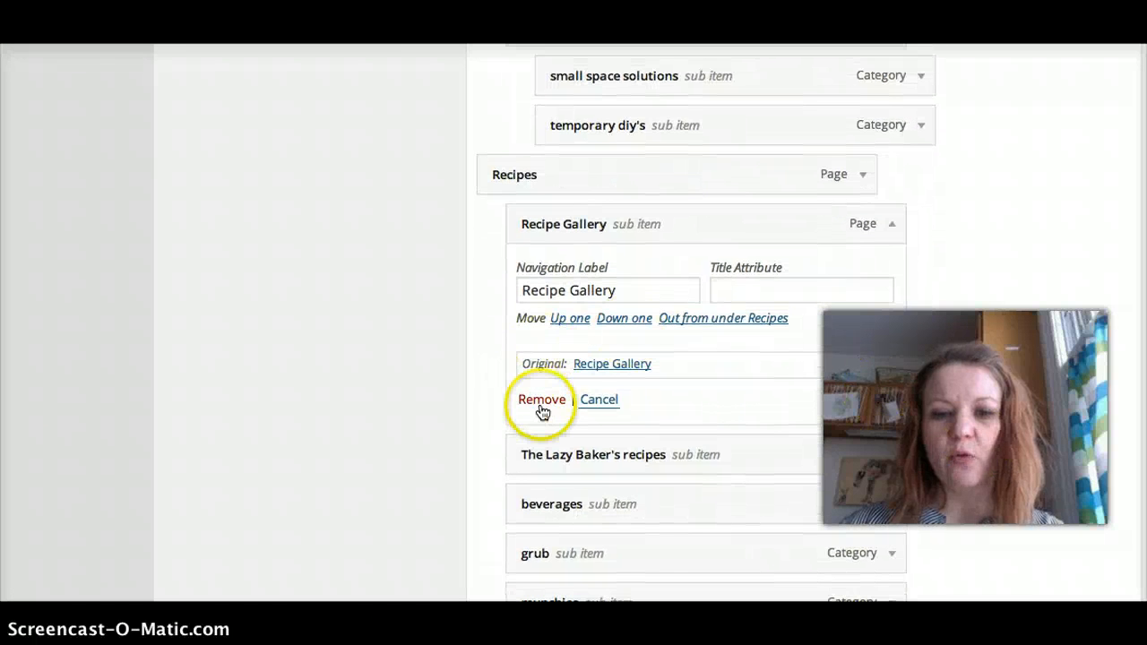
Remove the Recipe Gallery sub item from under Recipes.
left_click(541, 398)
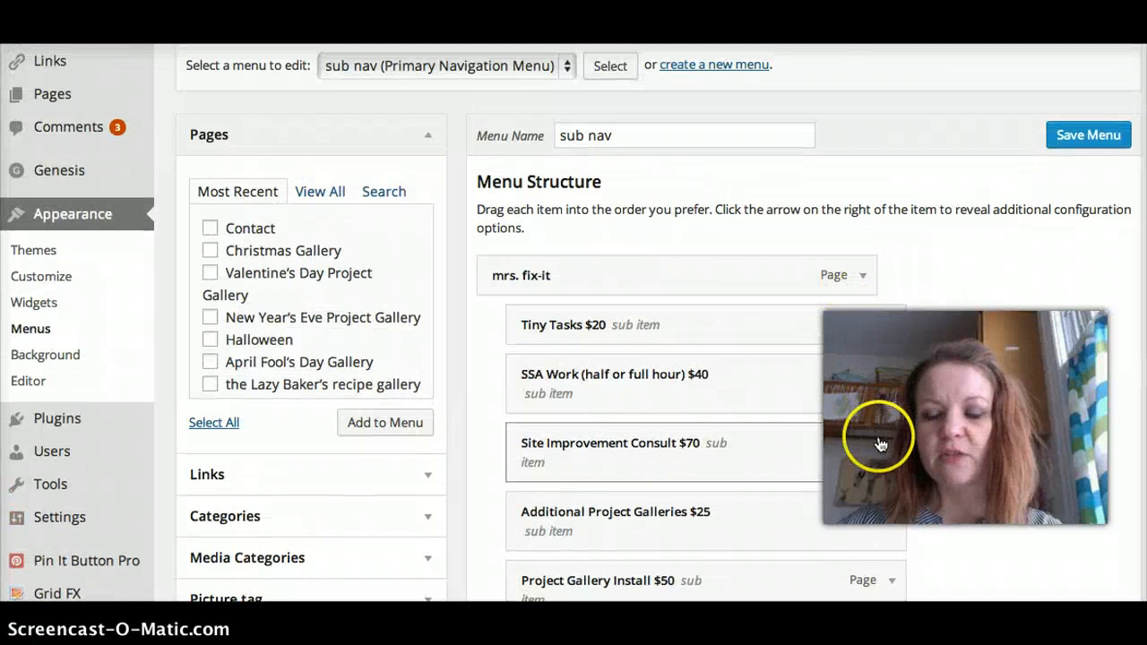
Fill the custom link with the nelliebellie site URL and link text 'Home'.
scroll("down", 3)
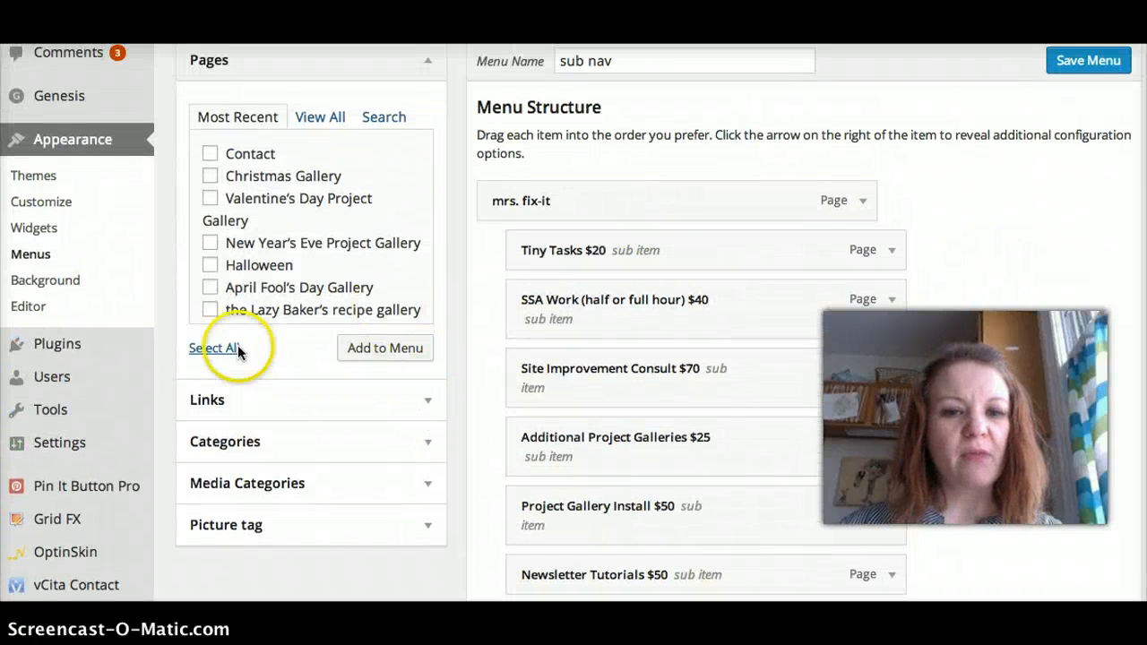
mouse_move(448, 297)
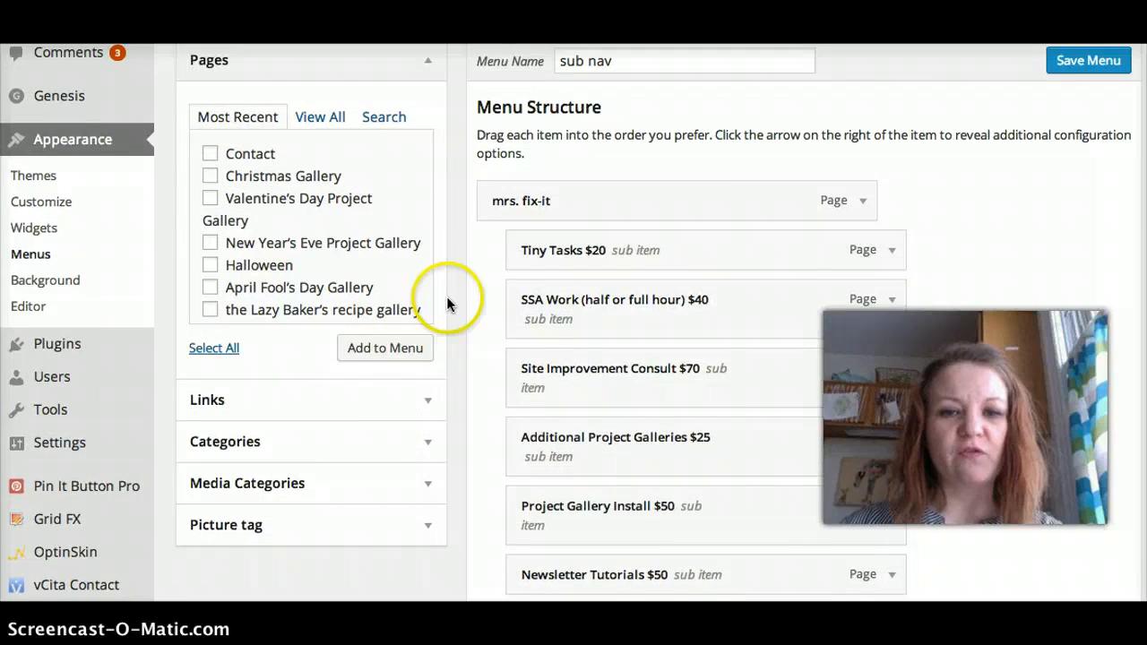
scroll("down", 3)
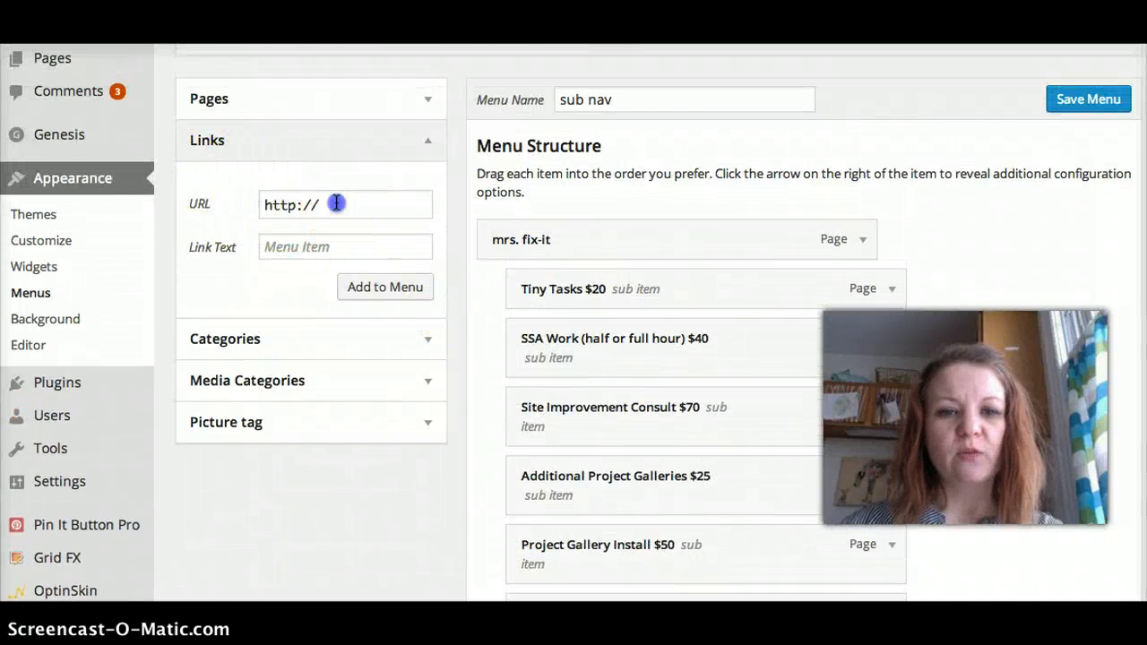
type("ne")
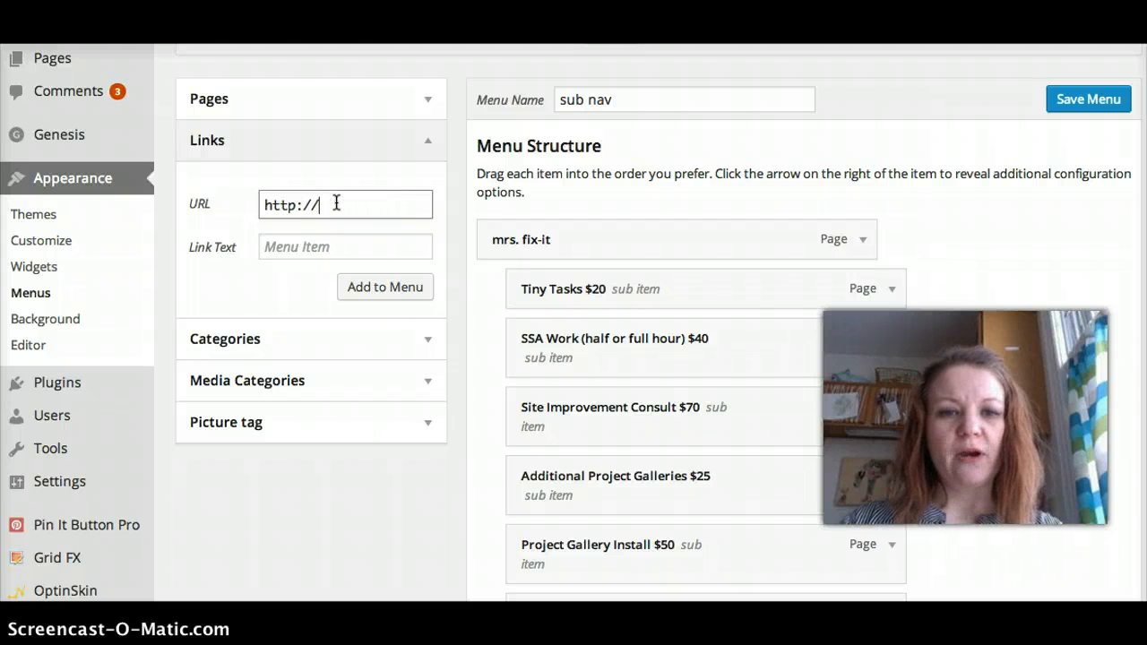
type("nelliebellie.c")
left_click(345, 245)
type("H")
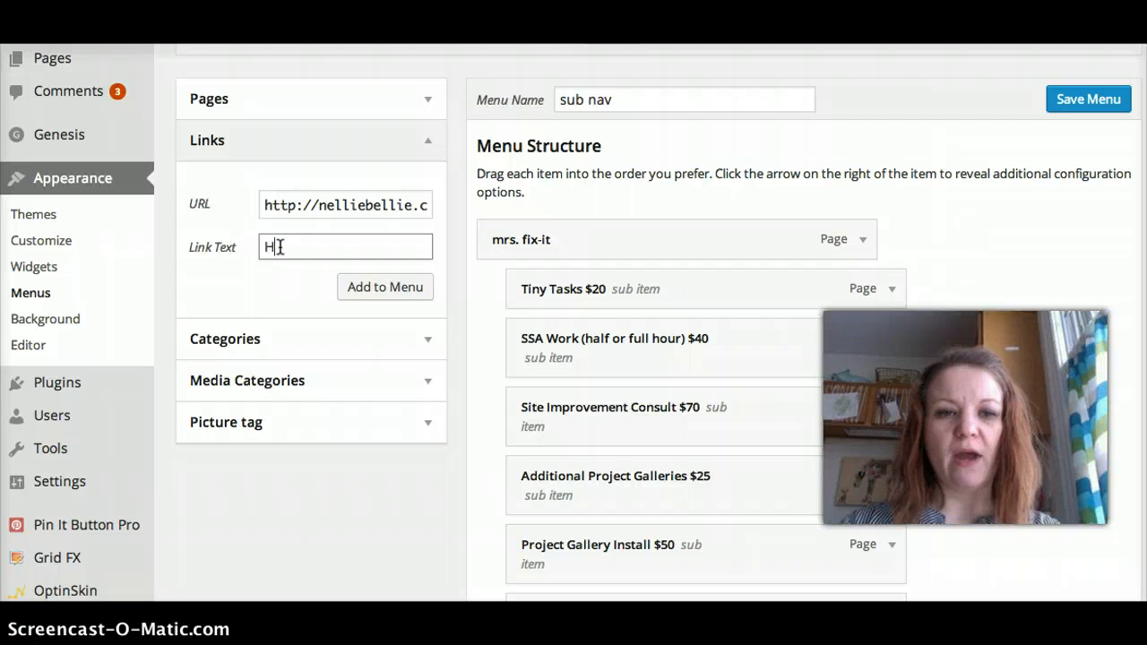
type("ome")
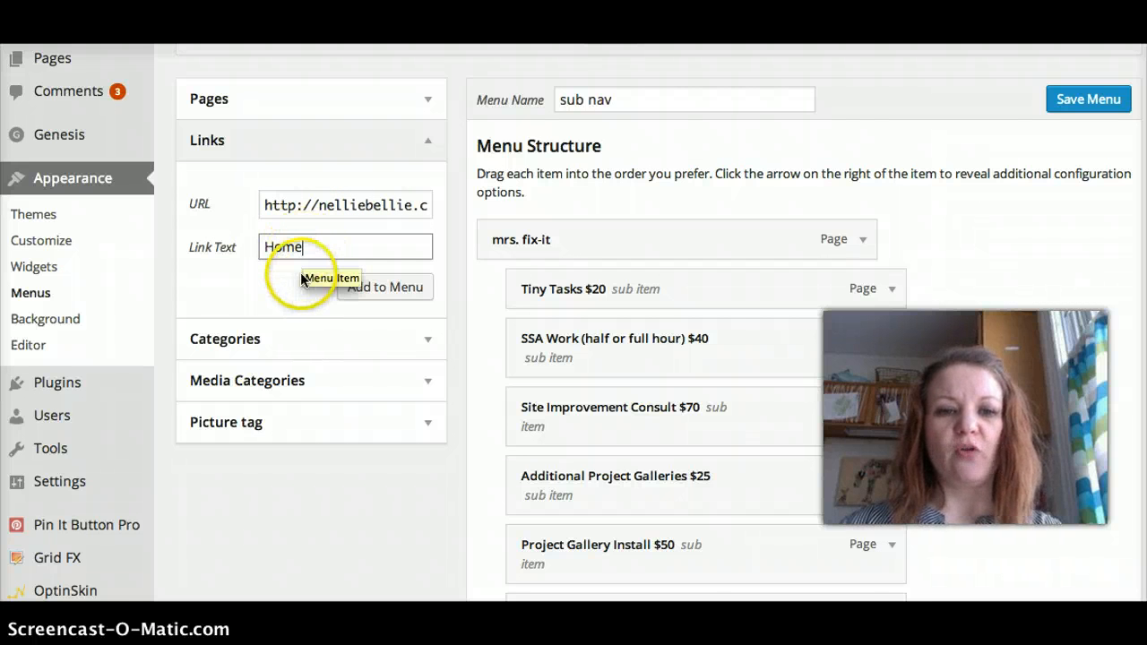
scroll("down", 3)
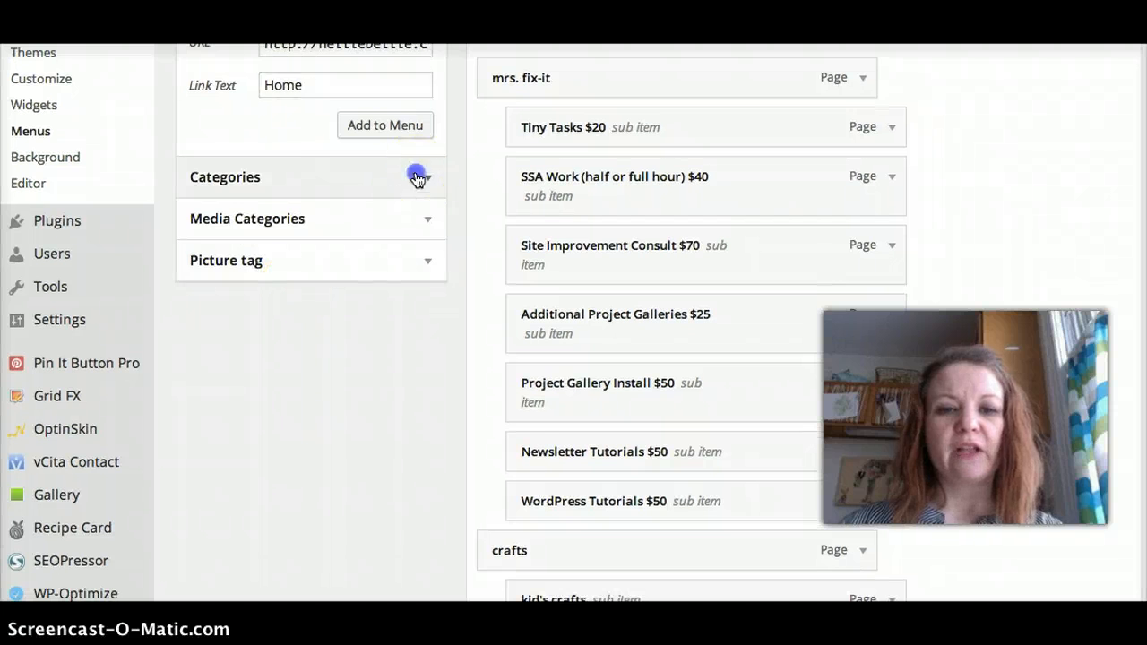
Tick the CRAFT ing category and add it as a top-level item at the menu's end.
left_click(417, 177)
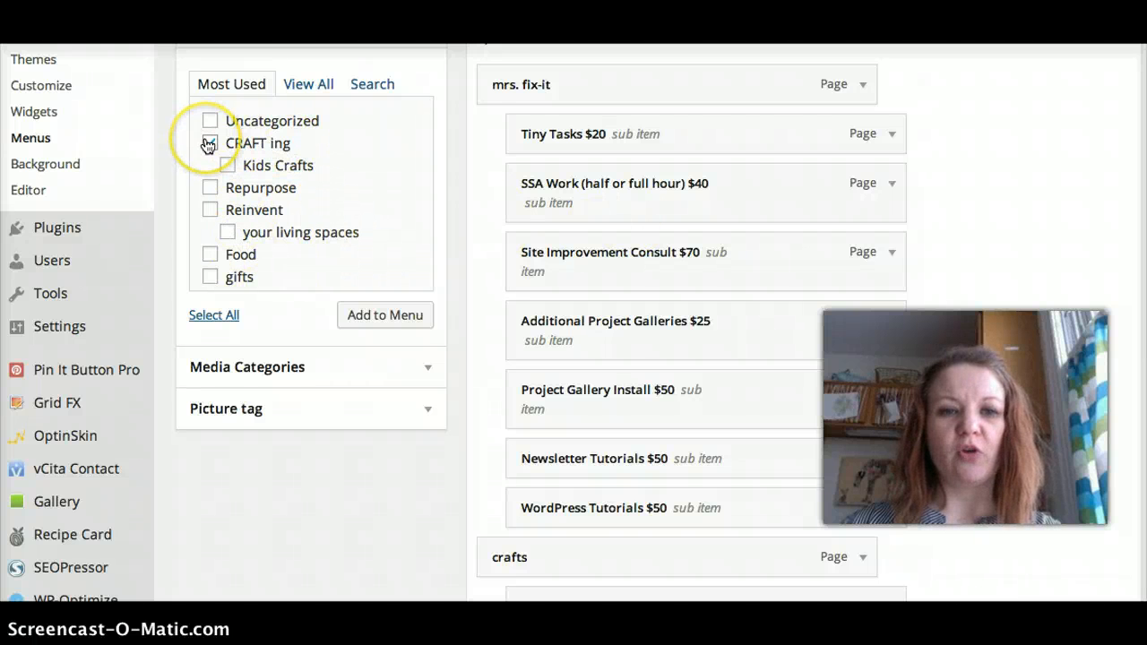
left_click(210, 143)
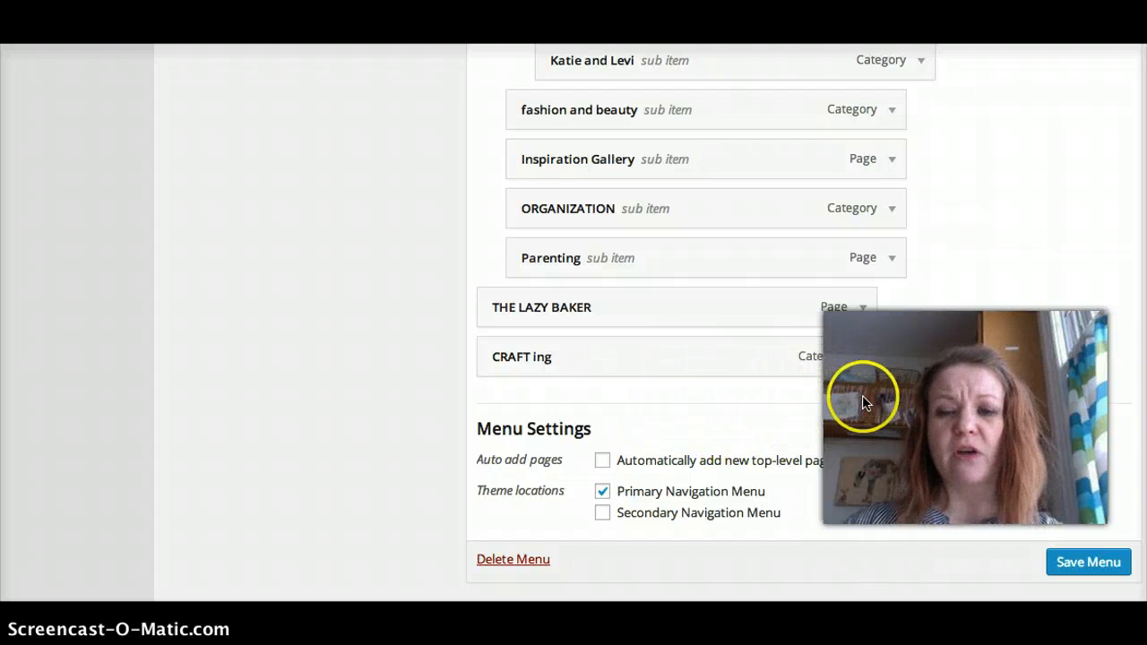
mouse_move(763, 392)
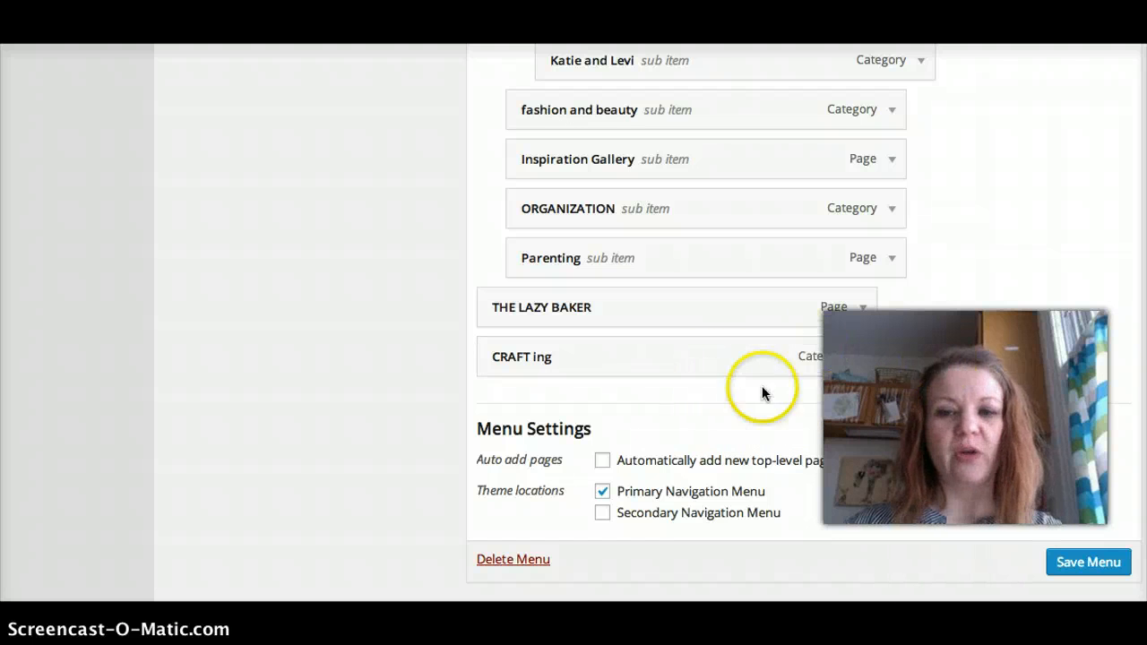
mouse_move(881, 377)
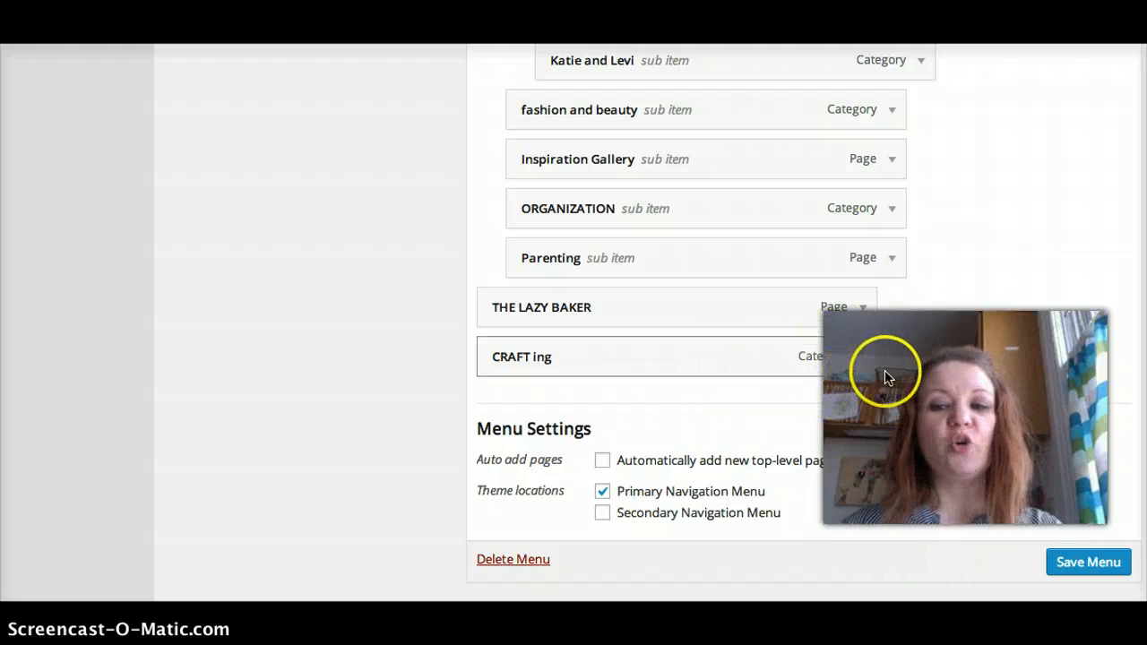
left_click(521, 357)
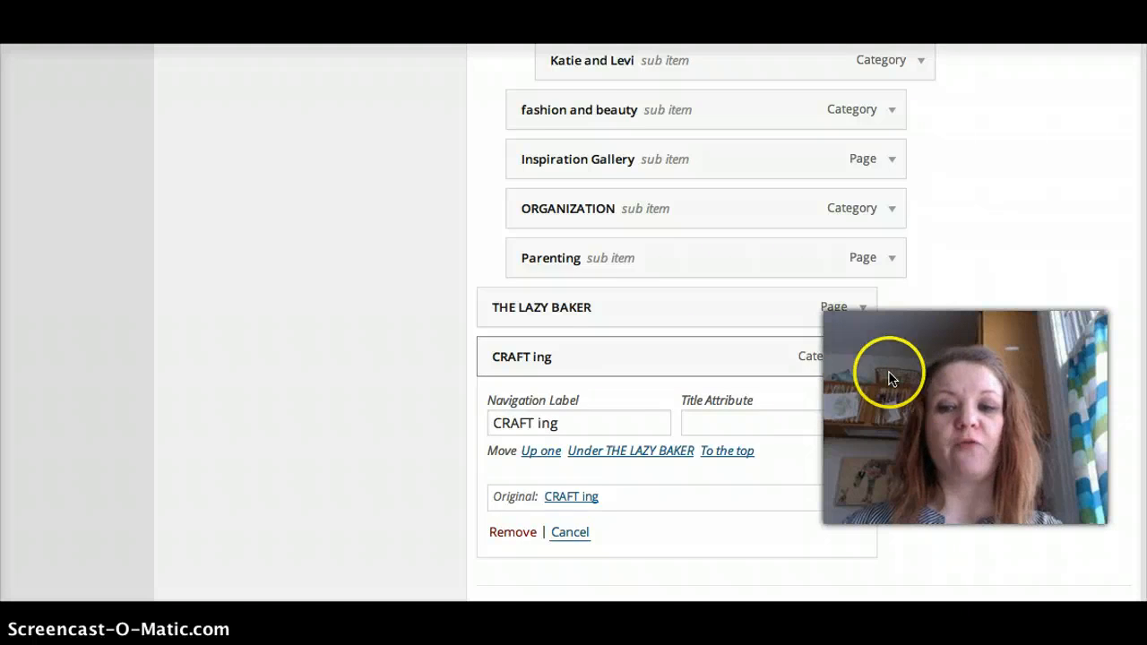
scroll("down", 3)
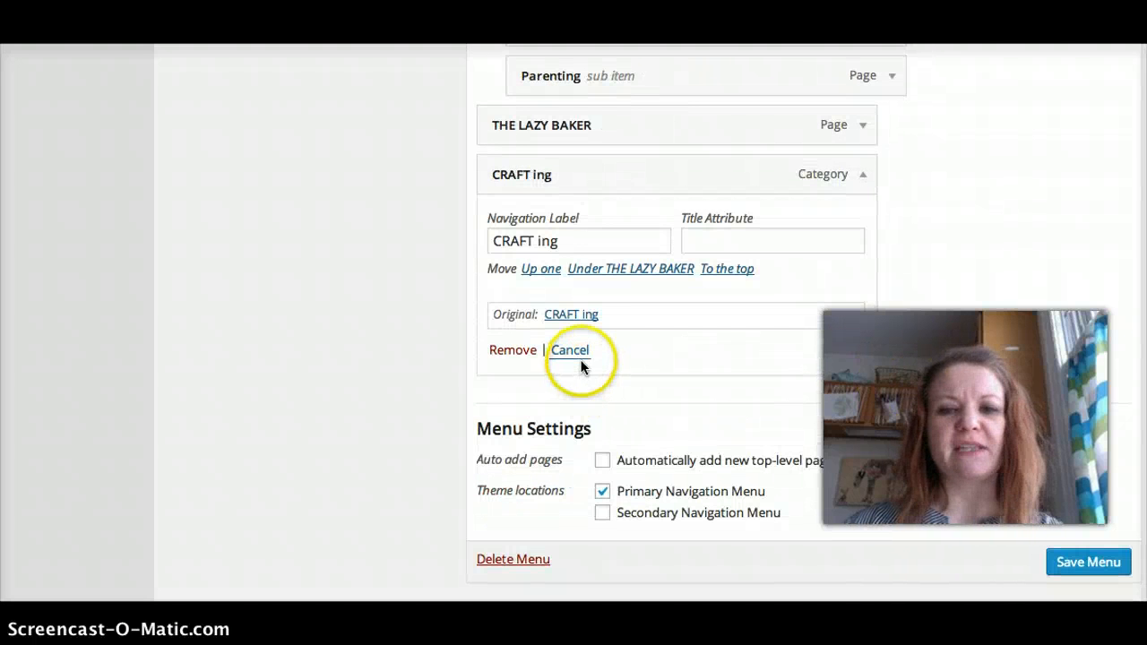
left_click(570, 350)
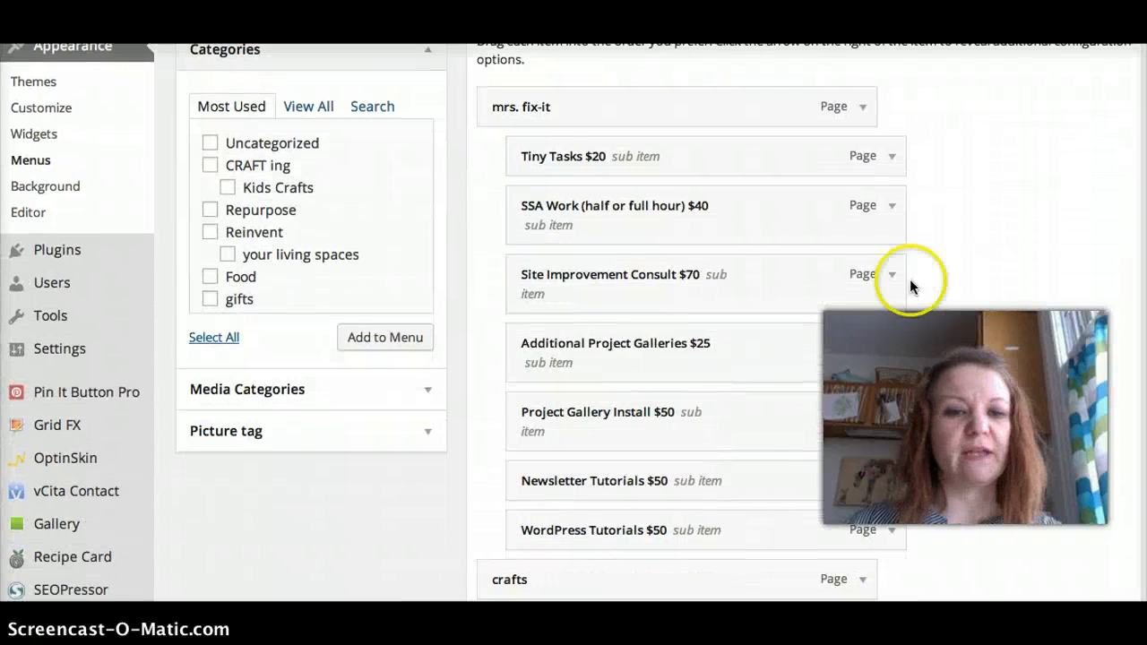
Retype the DIY item's Navigation Label toward 'DIY/home impro...'.
scroll("down", 3)
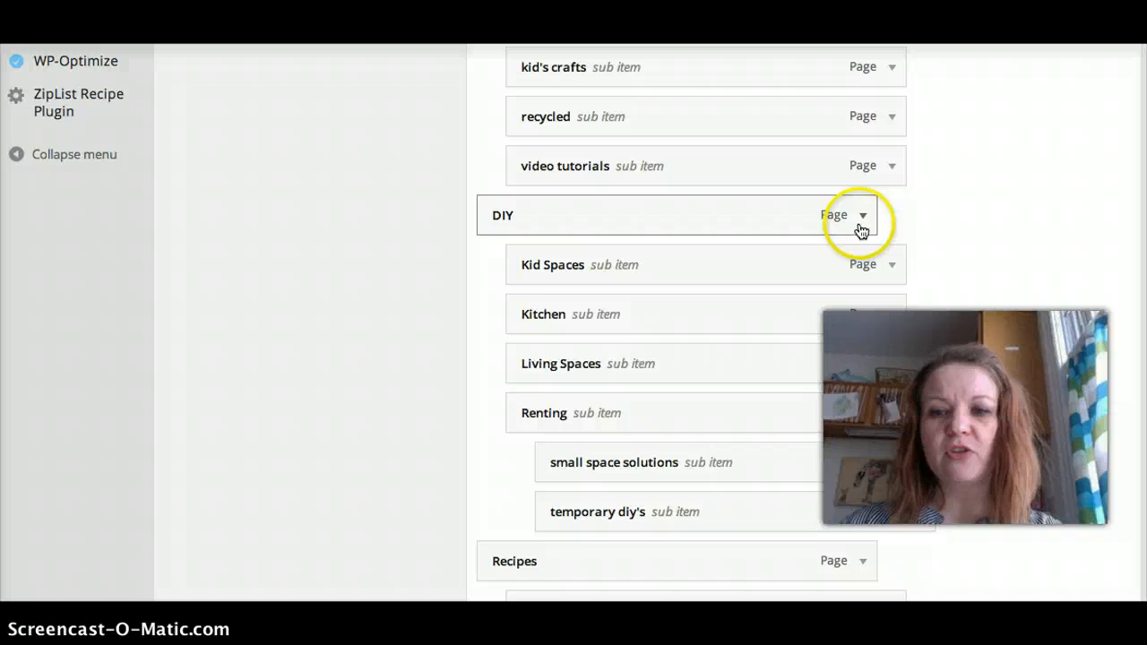
left_click(890, 215)
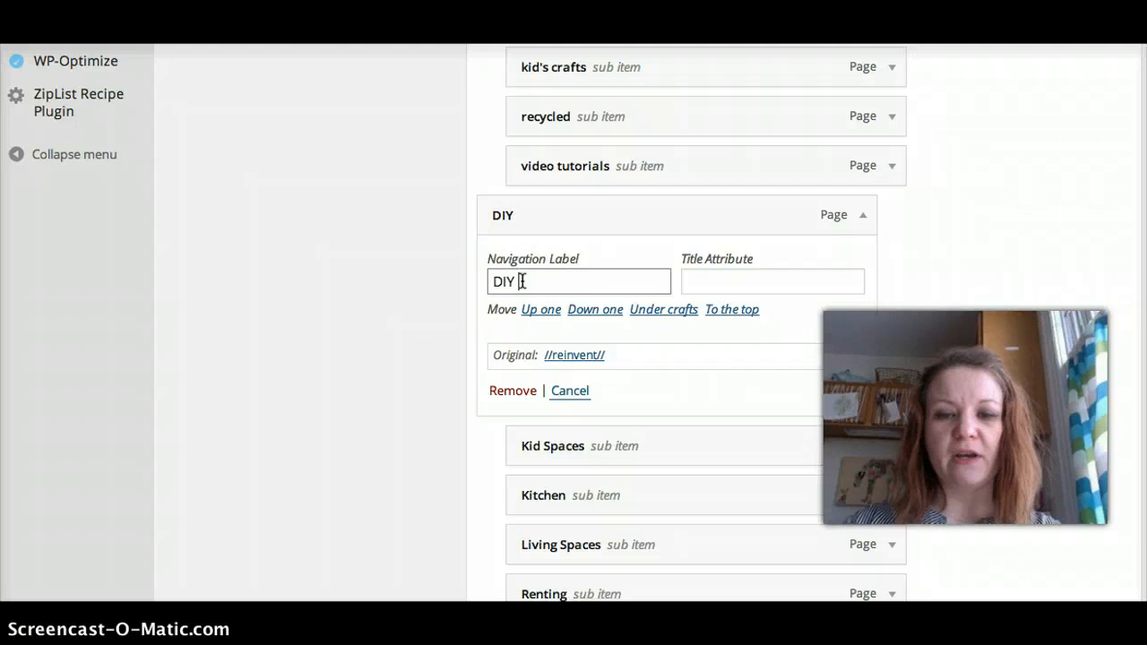
type("/hom")
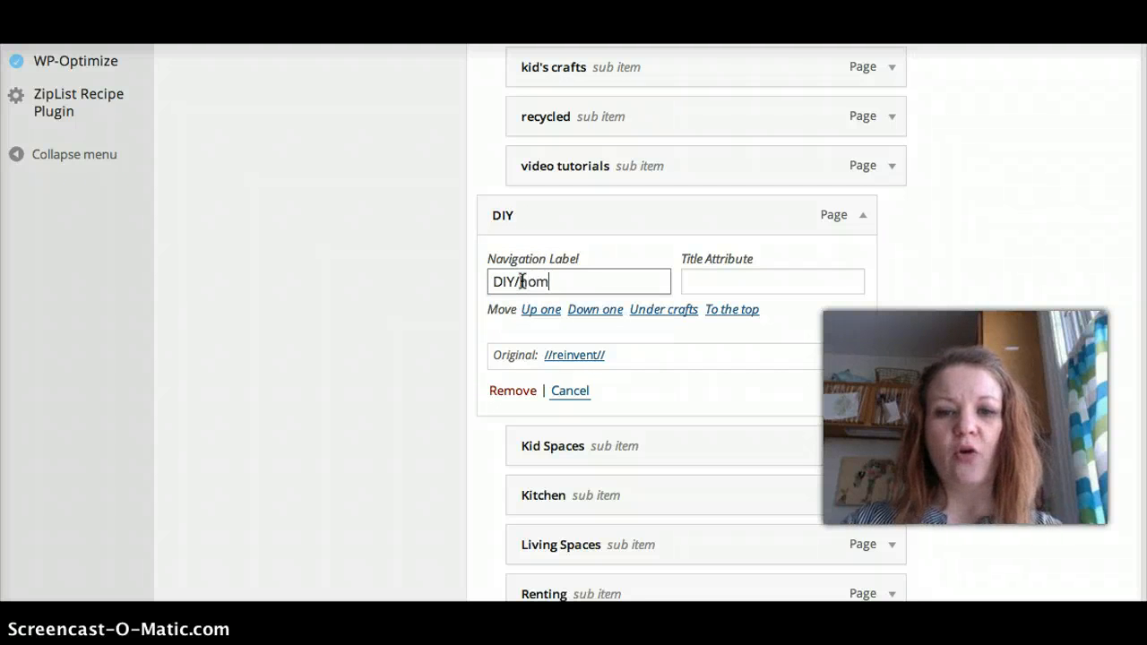
type("ome impro")
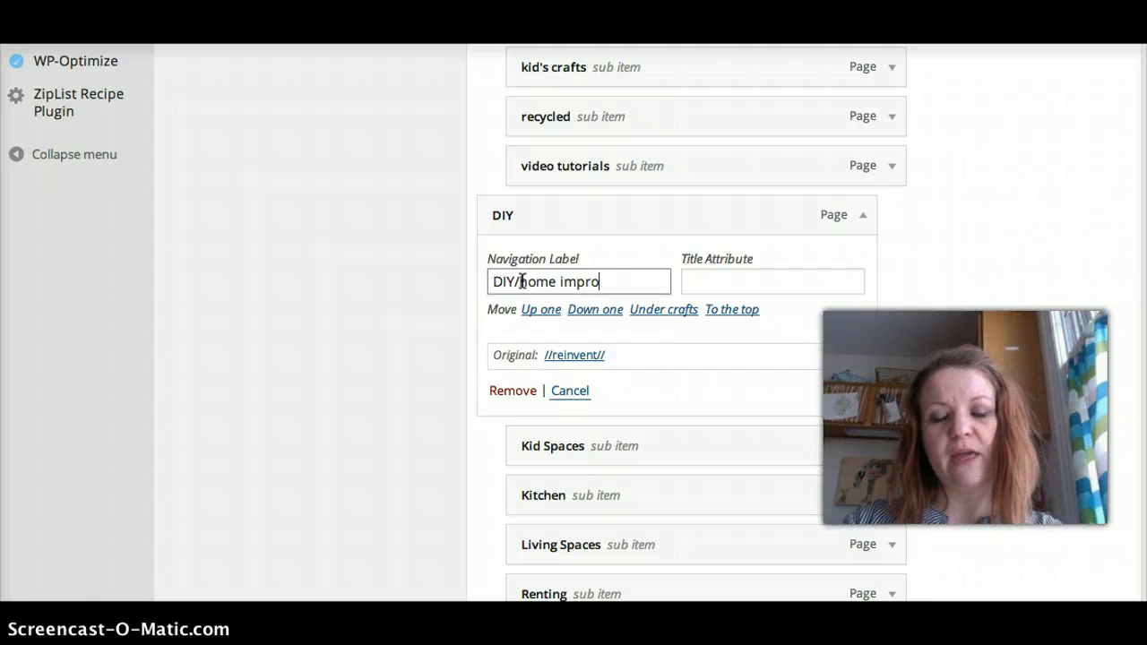